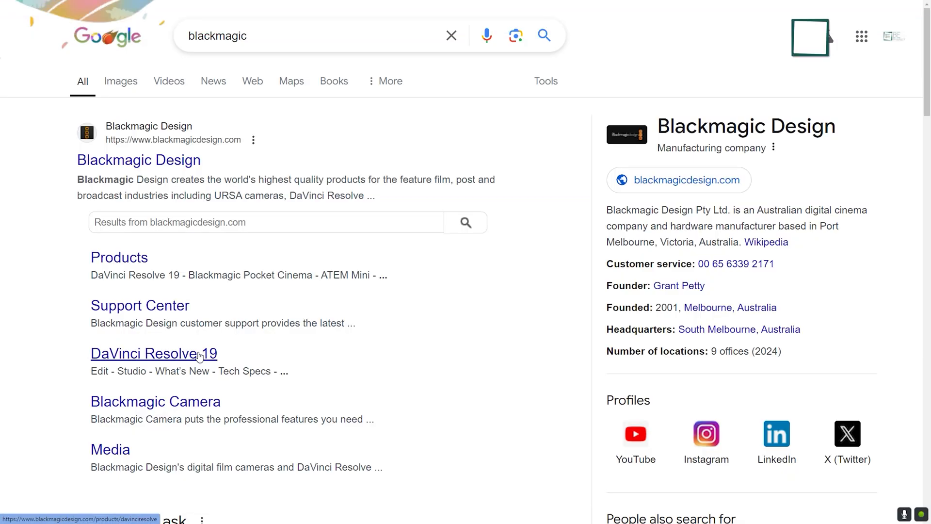
# Open the DaVinci Resolve 19 page from the Blackmagic Design search results
pyautogui.click(144, 353)
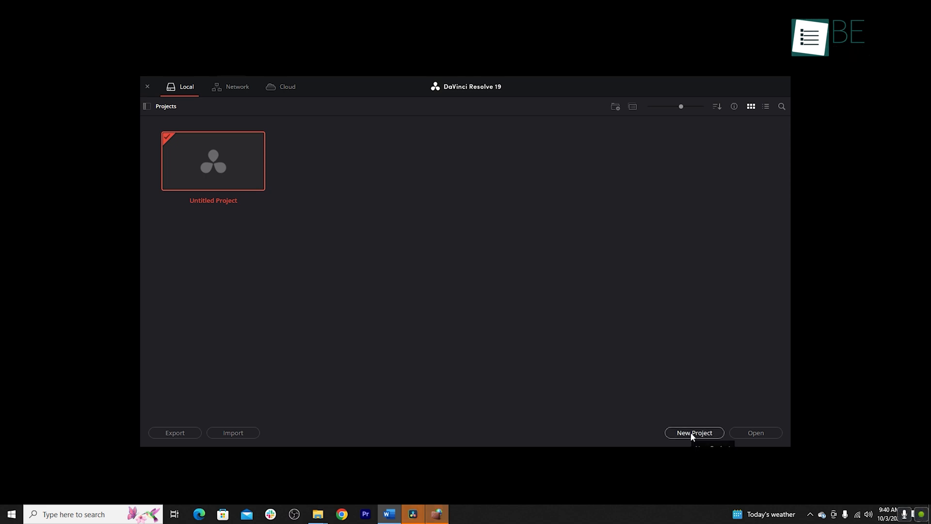
# Create a new project with the default name 'Untitled Project 1' and open it
pyautogui.click(694, 433)
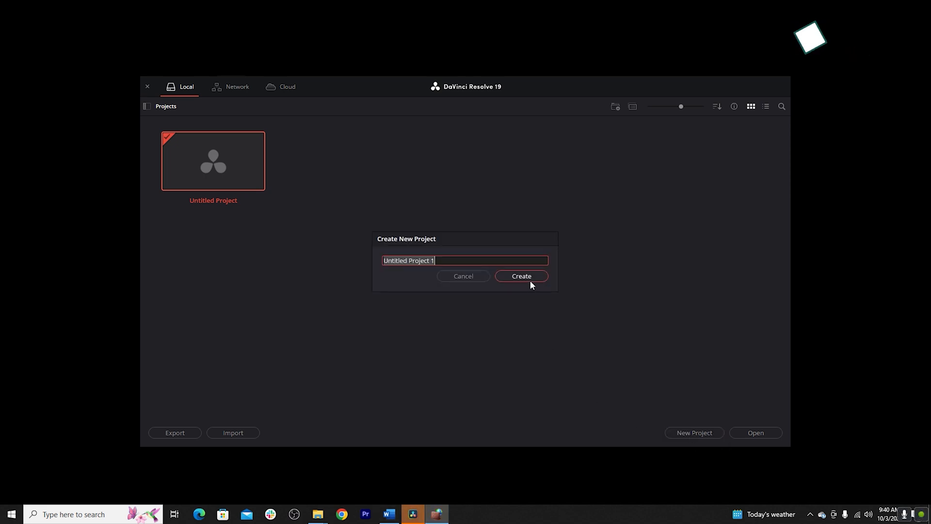
pyautogui.click(521, 276)
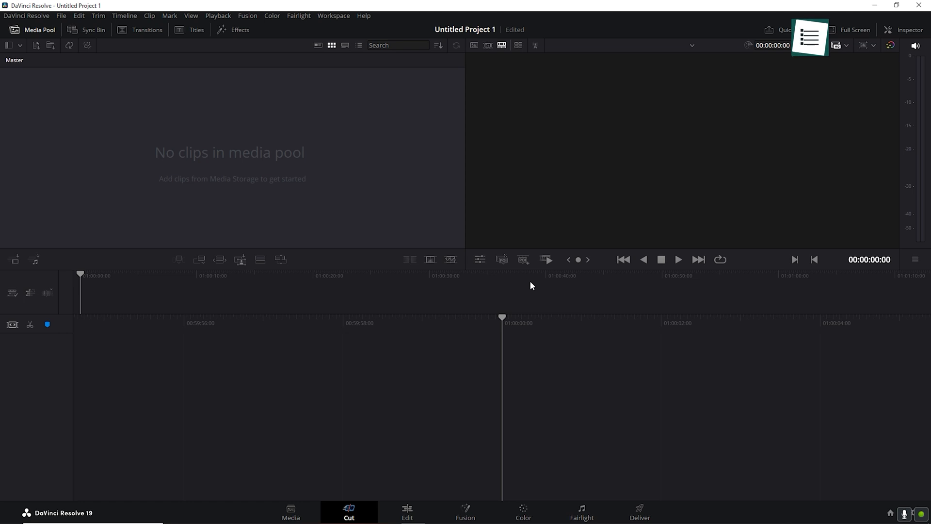
pyautogui.moveTo(333, 367)
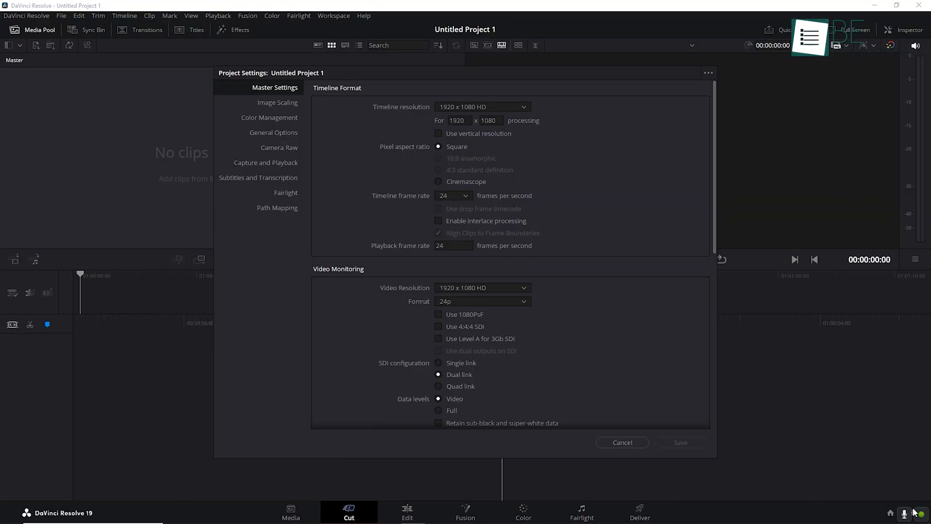
# Keep the timeline frame rate at 24 fps in Master Settings
pyautogui.click(453, 195)
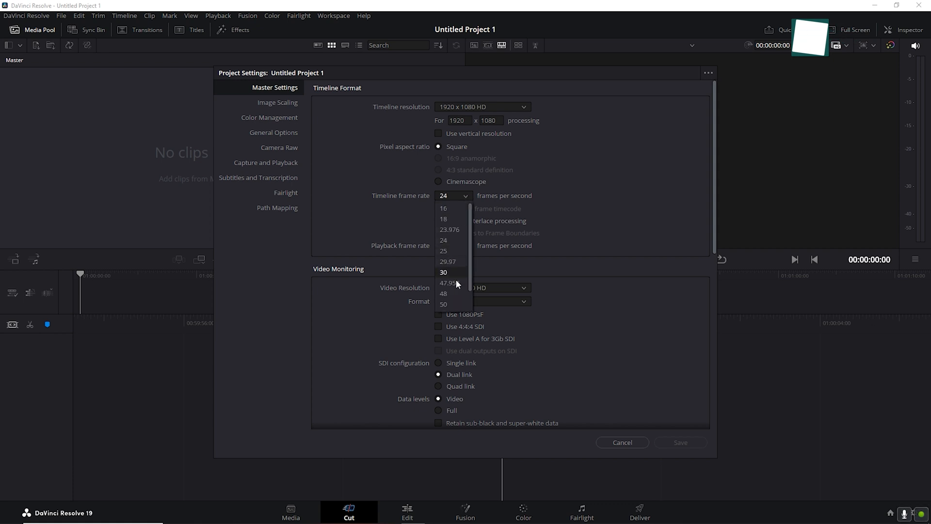
pyautogui.moveTo(444, 250)
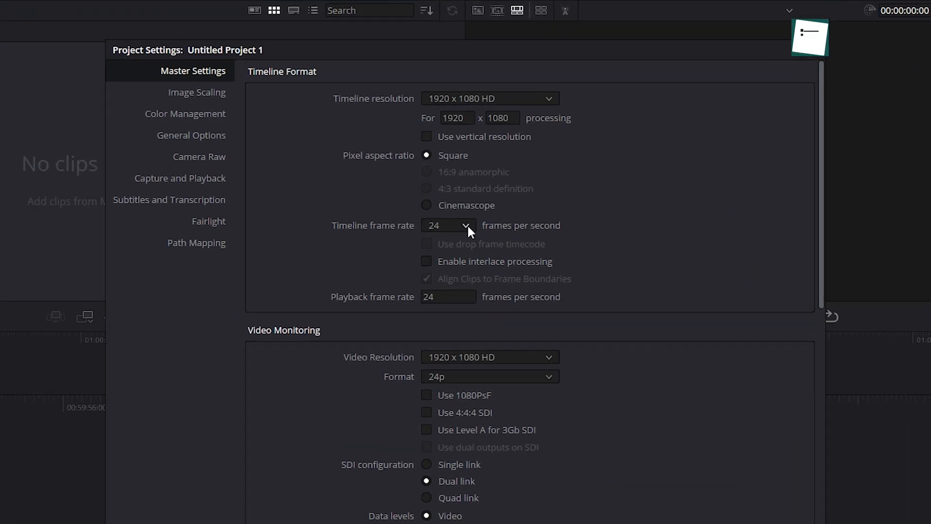
pyautogui.click(446, 225)
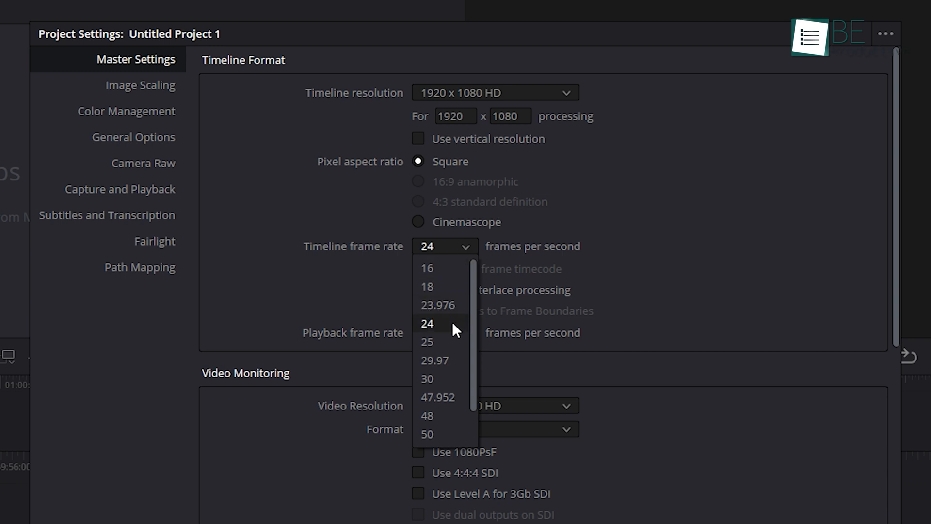
pyautogui.moveTo(446, 335)
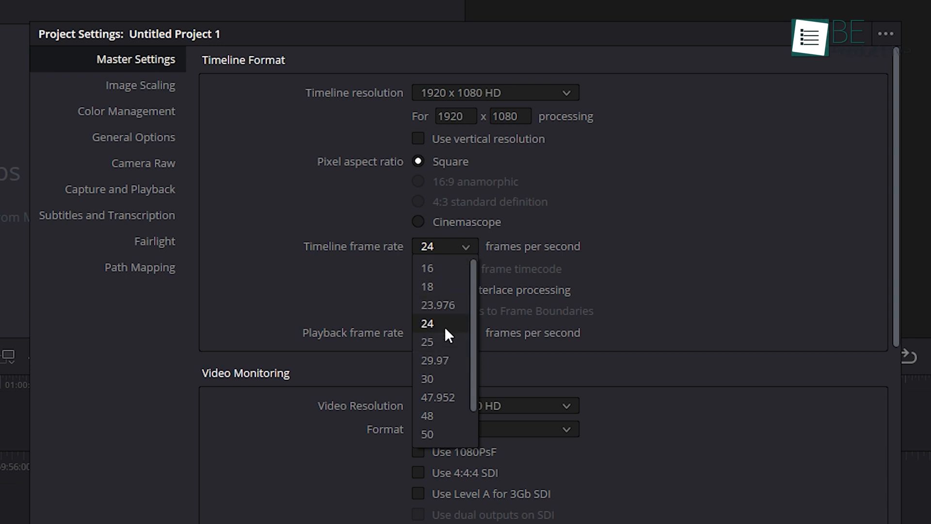
pyautogui.click(427, 323)
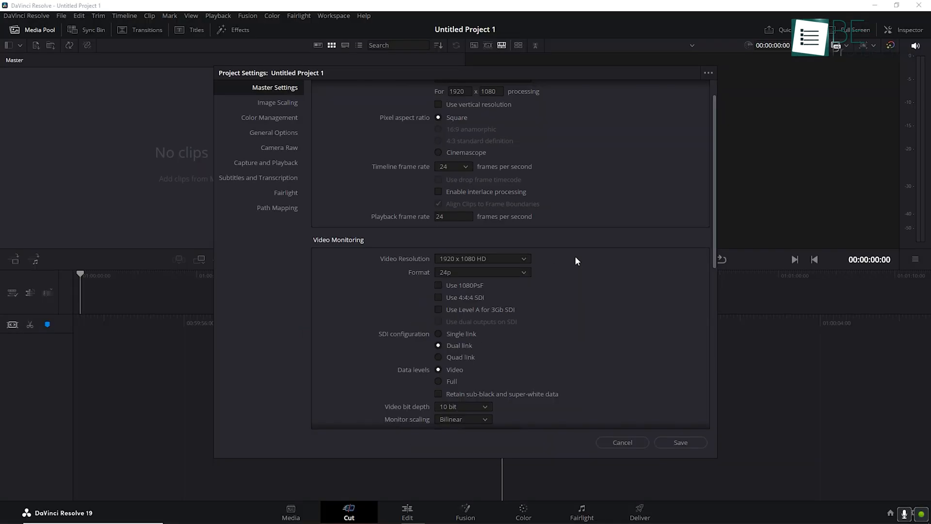
pyautogui.click(498, 254)
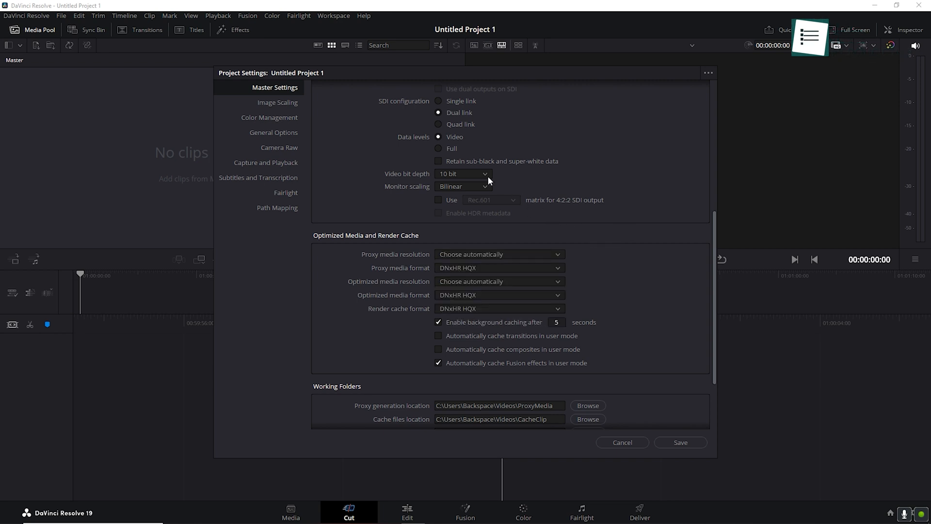
pyautogui.click(461, 187)
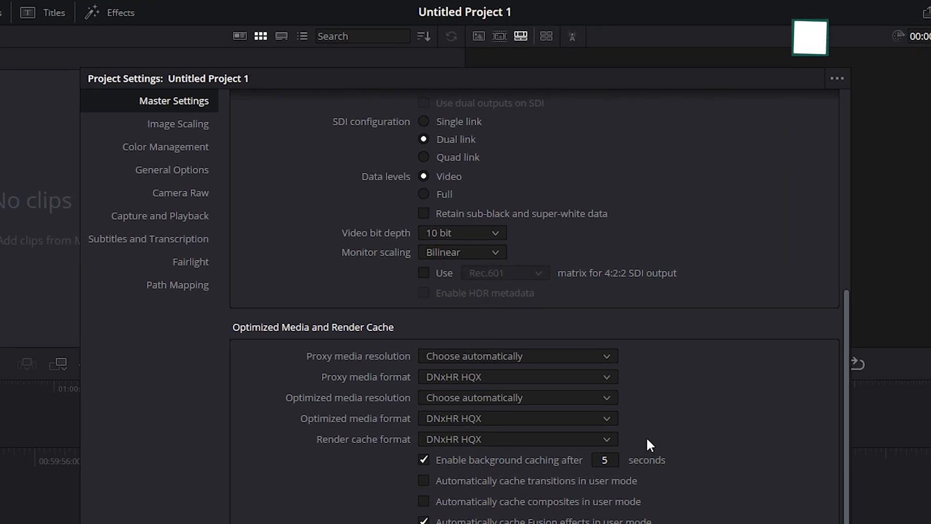
# Set the proxy media format to H.264 and save the project settings
pyautogui.scroll(-3)
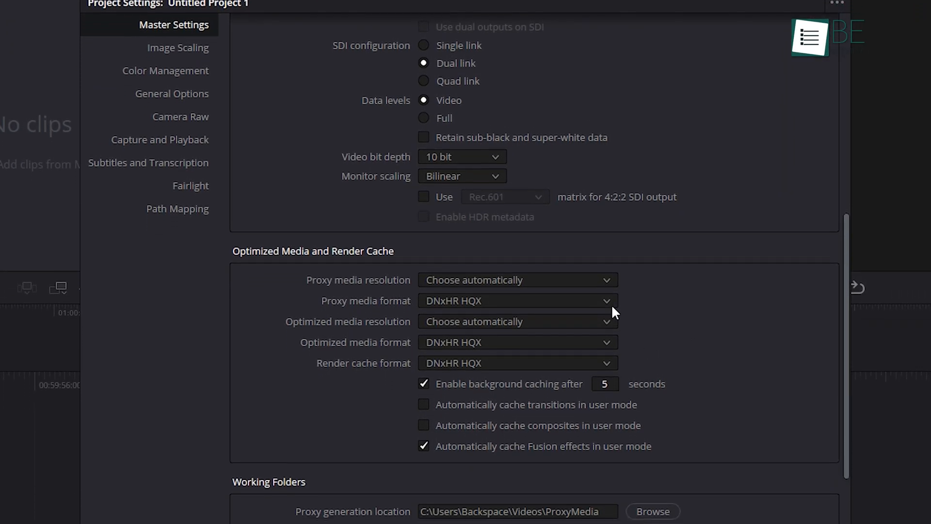
pyautogui.click(516, 300)
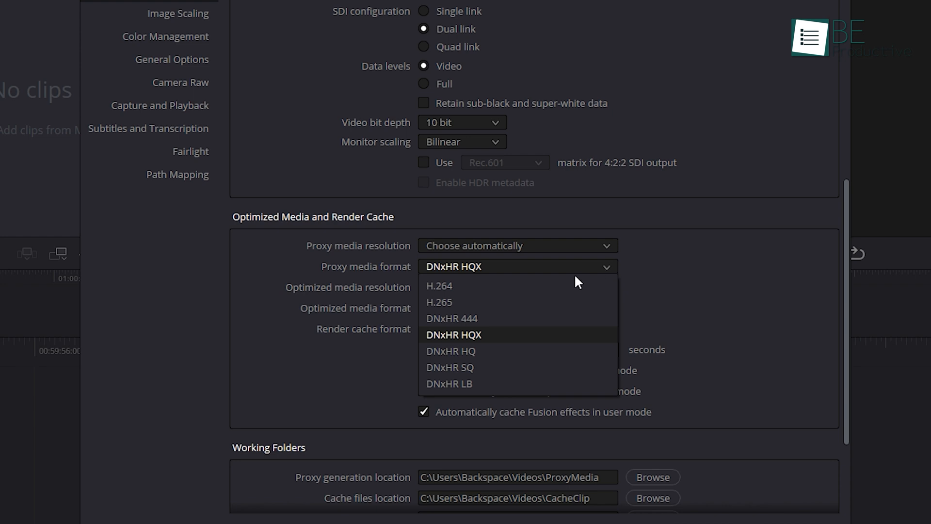
pyautogui.moveTo(504, 318)
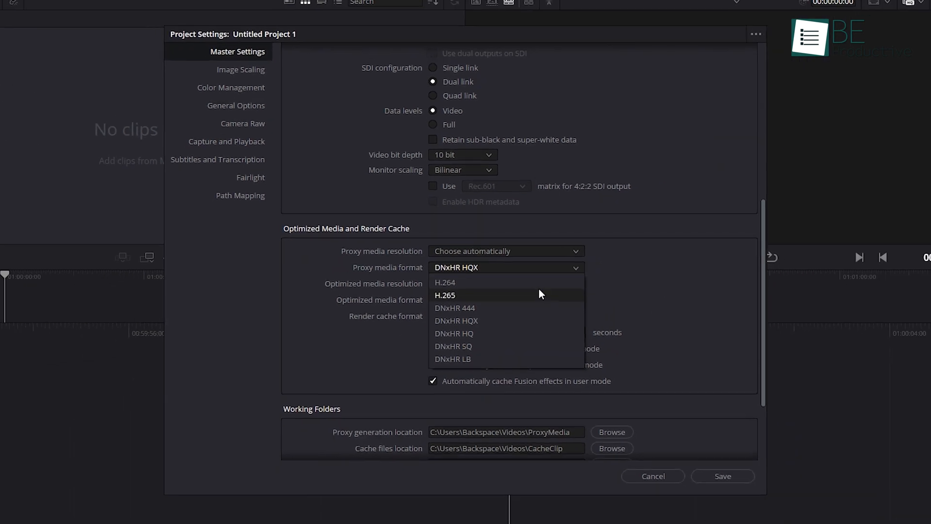
pyautogui.click(445, 283)
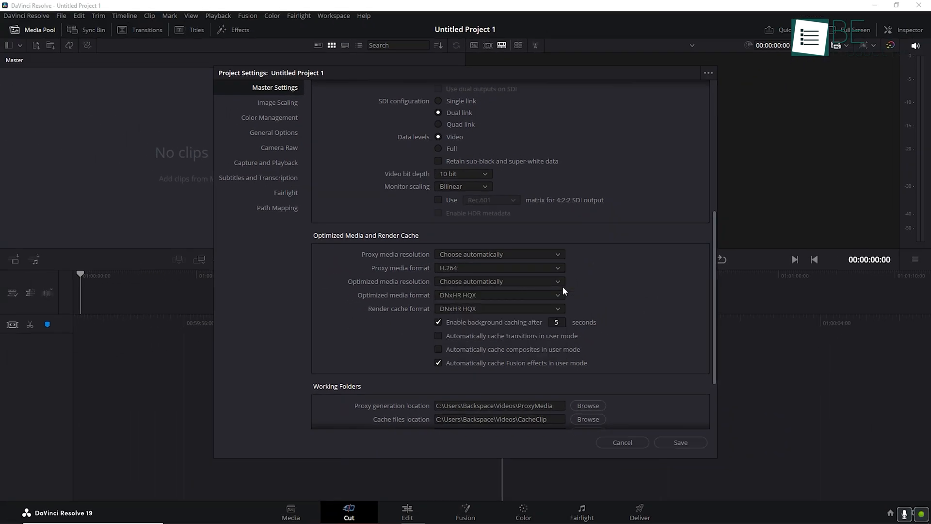
pyautogui.click(498, 282)
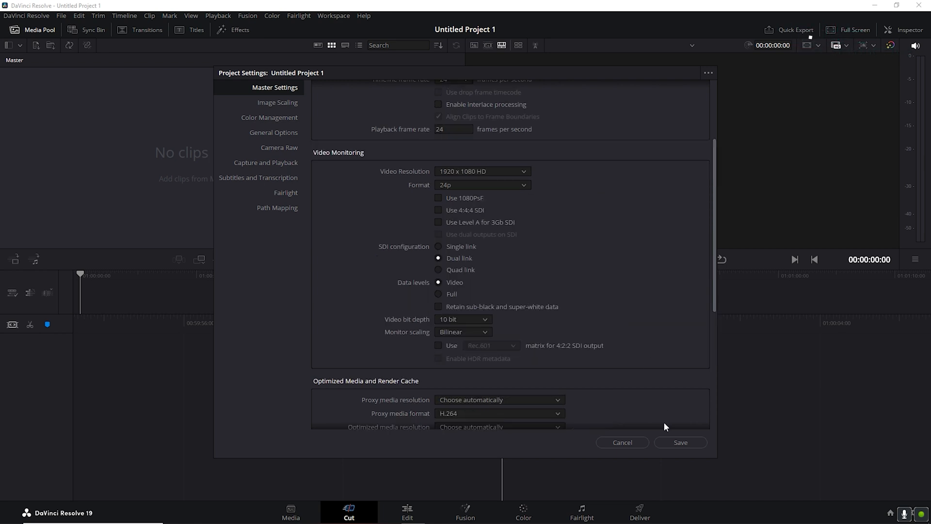
pyautogui.click(681, 442)
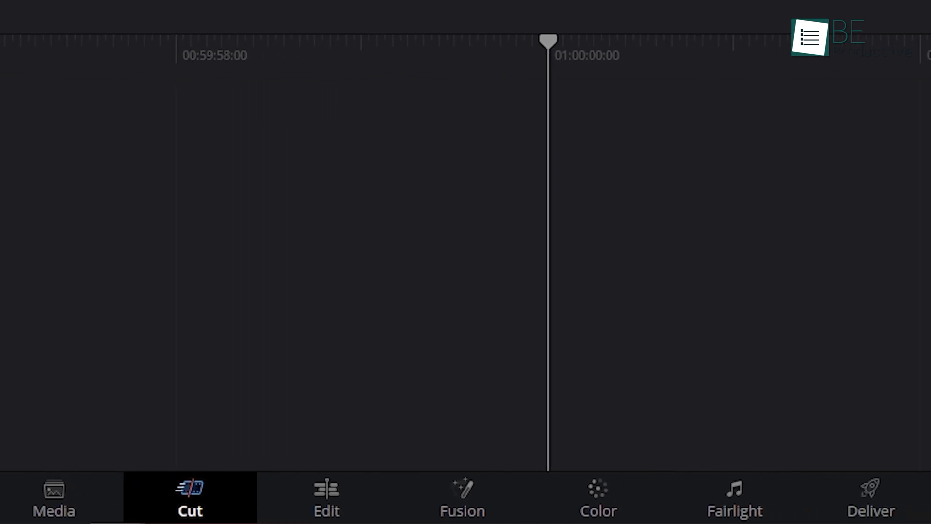
# Drag the manager-using-smartphone stock clip from the Stocks folder into the Media Pool
pyautogui.click(62, 15)
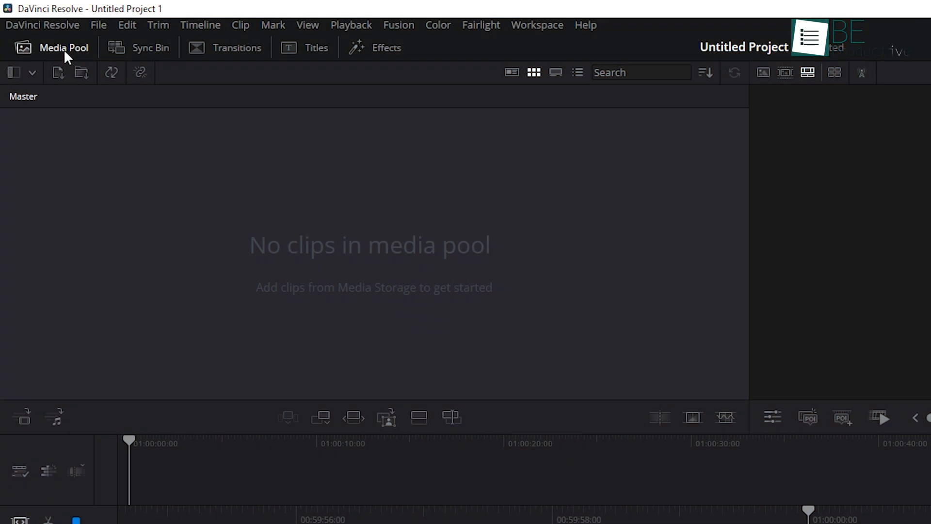
pyautogui.moveTo(288, 251)
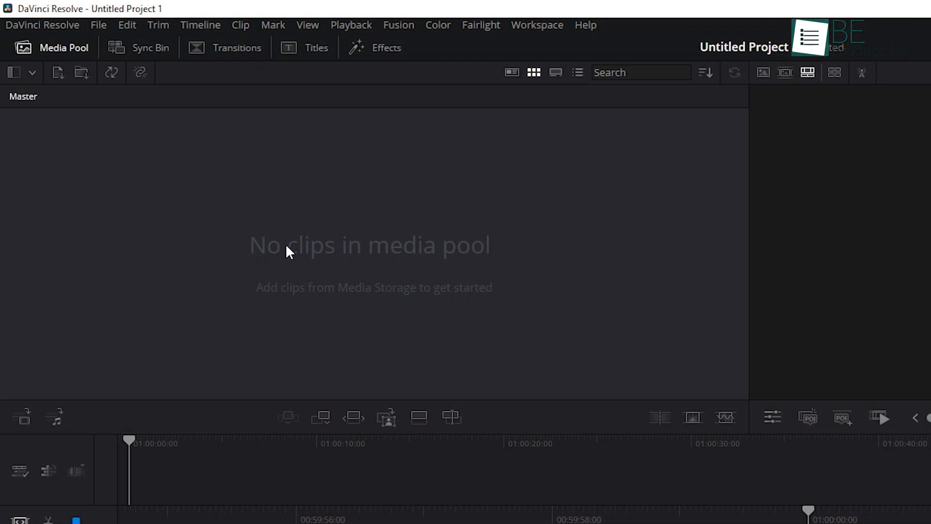
pyautogui.moveTo(280, 272)
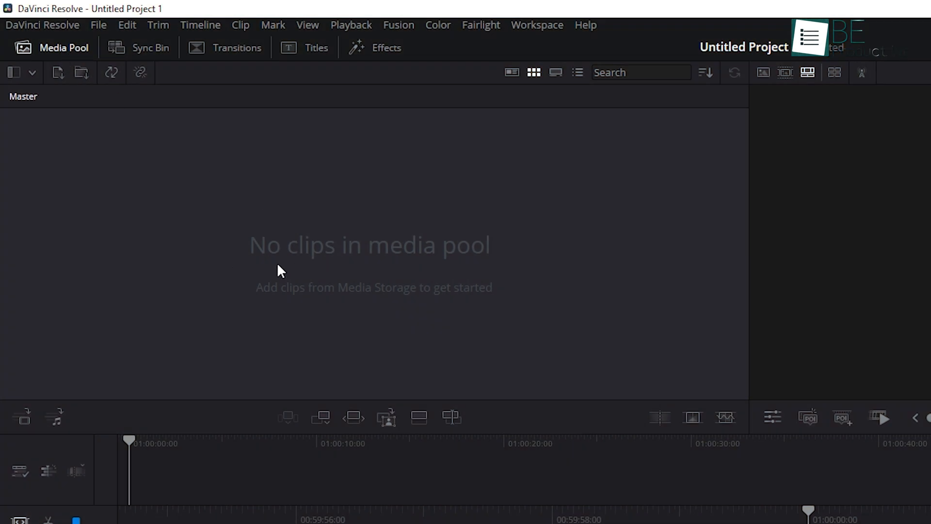
pyautogui.click(273, 504)
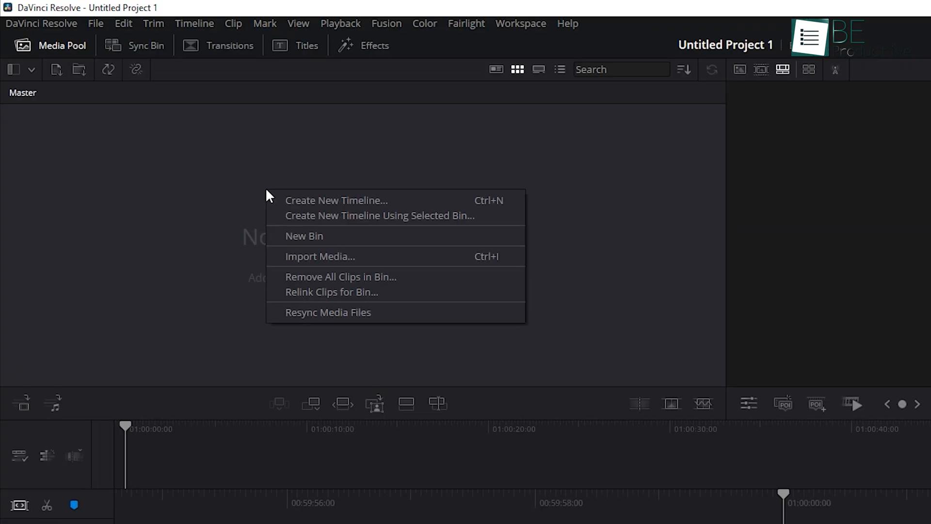
pyautogui.moveTo(433, 263)
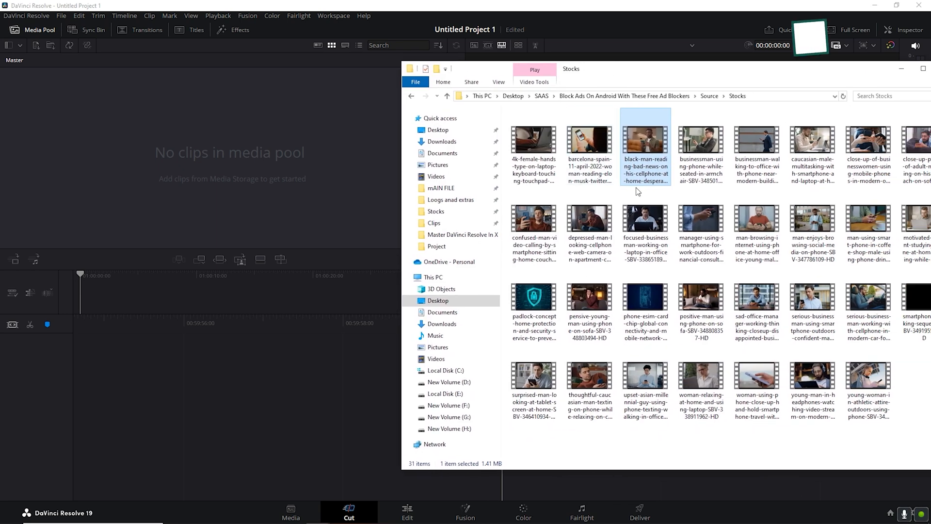
pyautogui.click(700, 223)
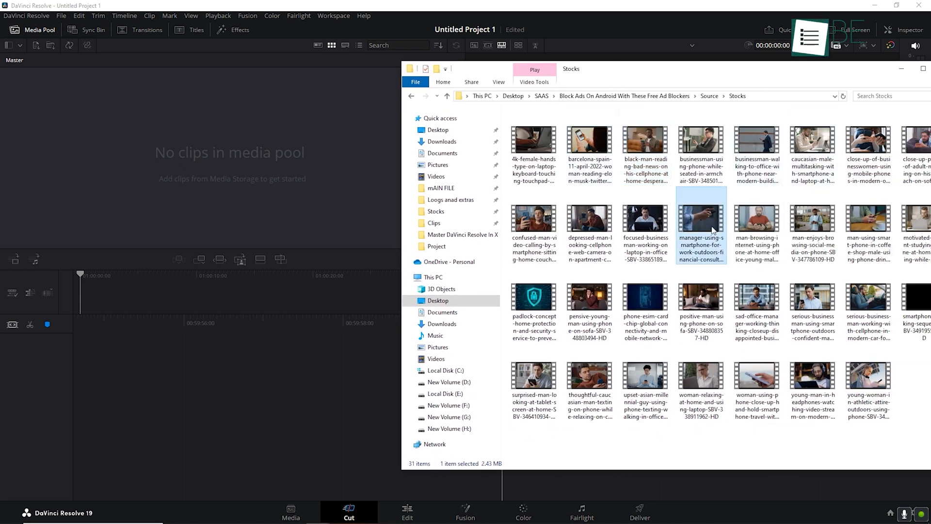
pyautogui.moveTo(700, 223); pyautogui.dragTo(37, 86)
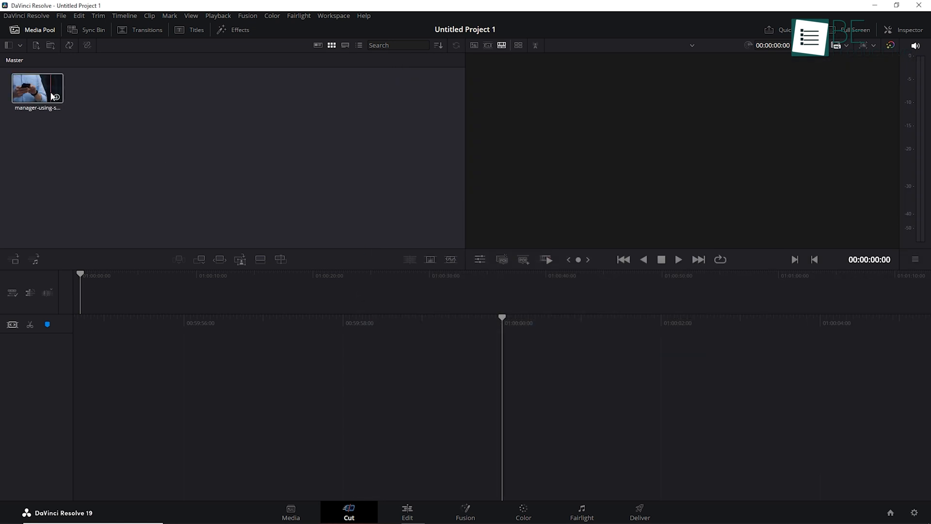
# Load the smartphone clip into the viewer and scrub through it to preview
pyautogui.click(37, 88)
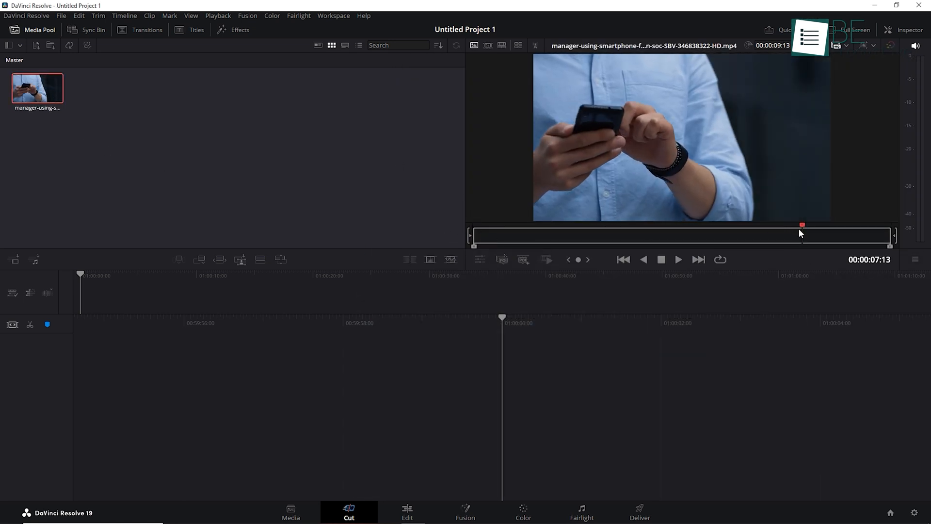
pyautogui.moveTo(802, 235); pyautogui.dragTo(577, 242)
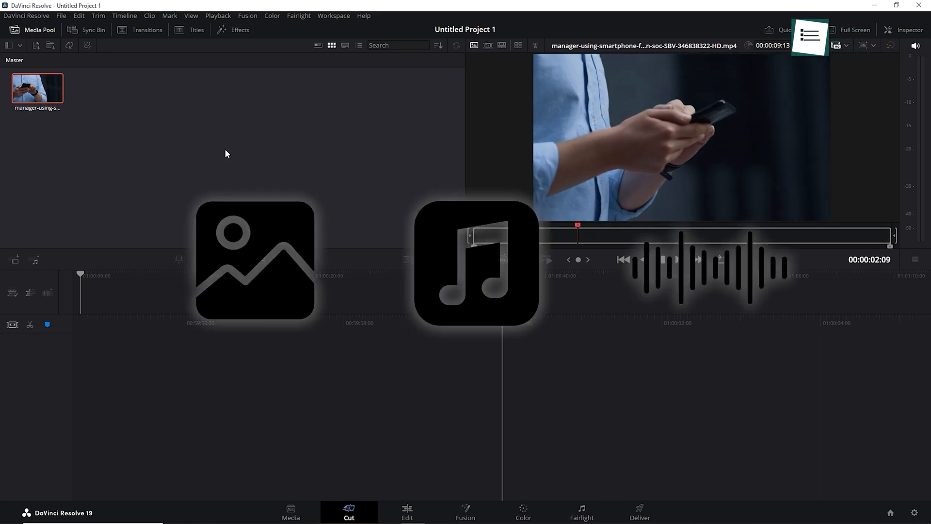
# Import the two stock clips, man using a phone and woman with a phone, into the Media Pool
pyautogui.rightClick(226, 153)
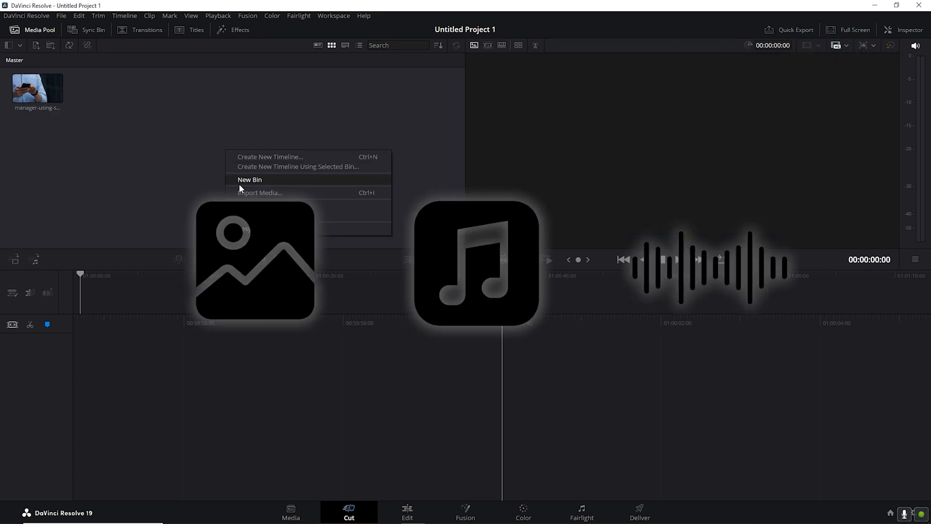
pyautogui.click(260, 192)
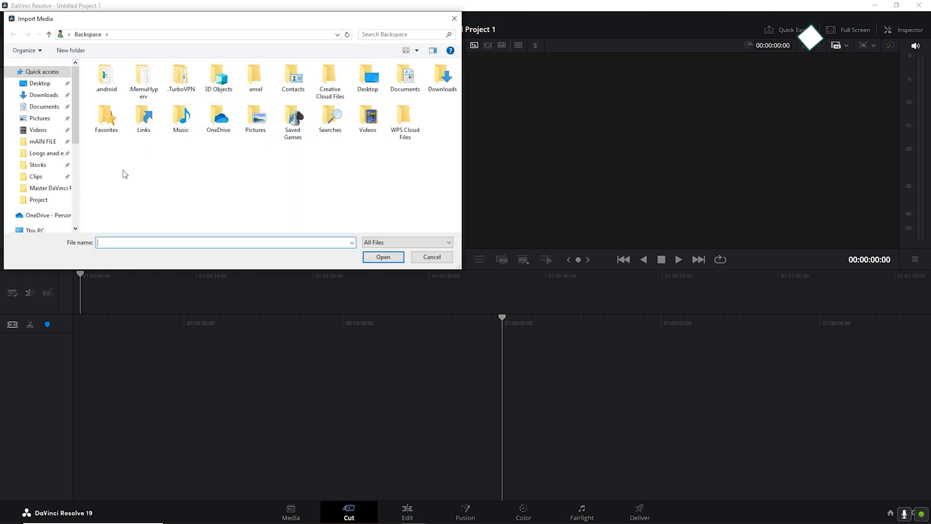
pyautogui.doubleClick(37, 165)
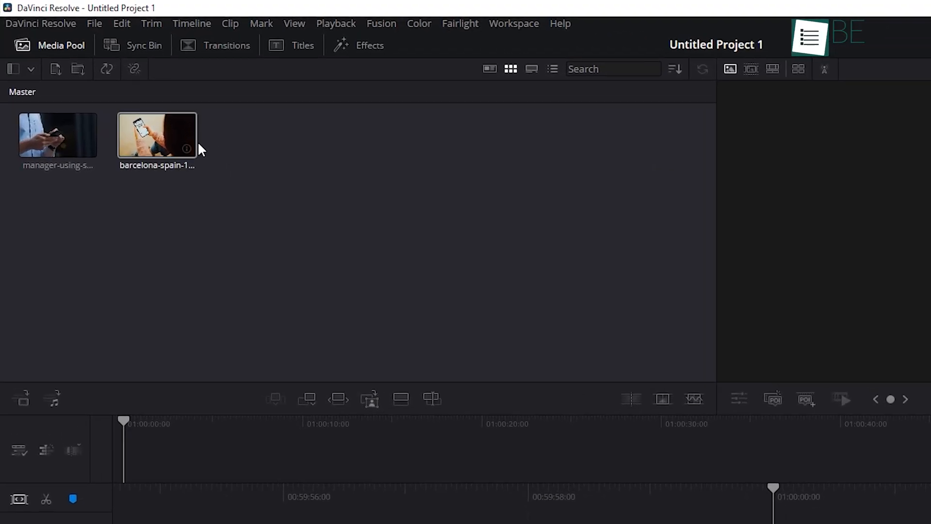
# Mark a shorter range of the phone clip and append it to a new Timeline 1
pyautogui.doubleClick(158, 135)
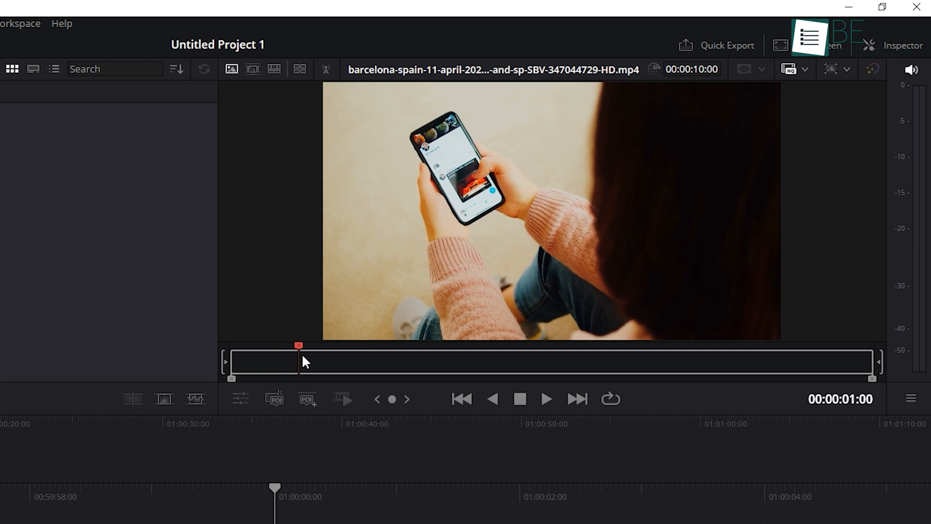
pyautogui.moveTo(298, 361); pyautogui.dragTo(400, 362)
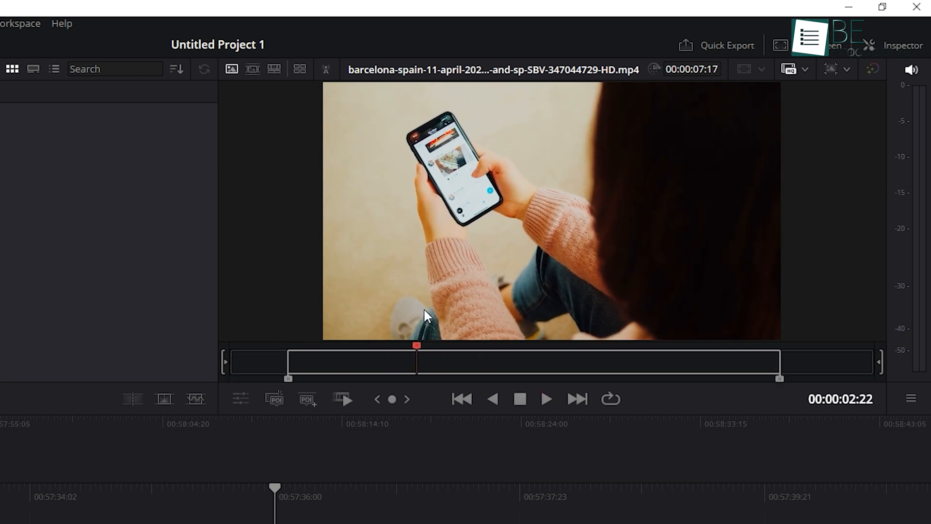
pyautogui.click(544, 399)
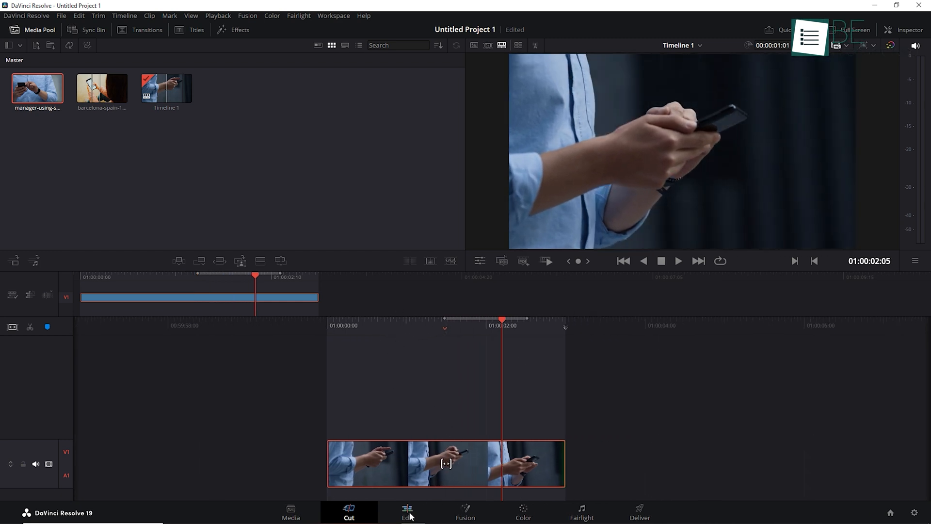
pyautogui.click(407, 512)
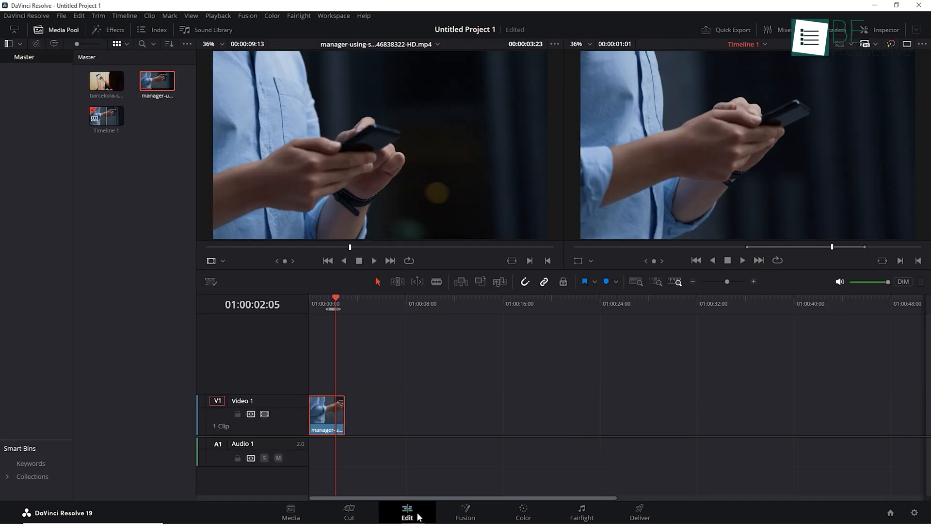
pyautogui.click(349, 512)
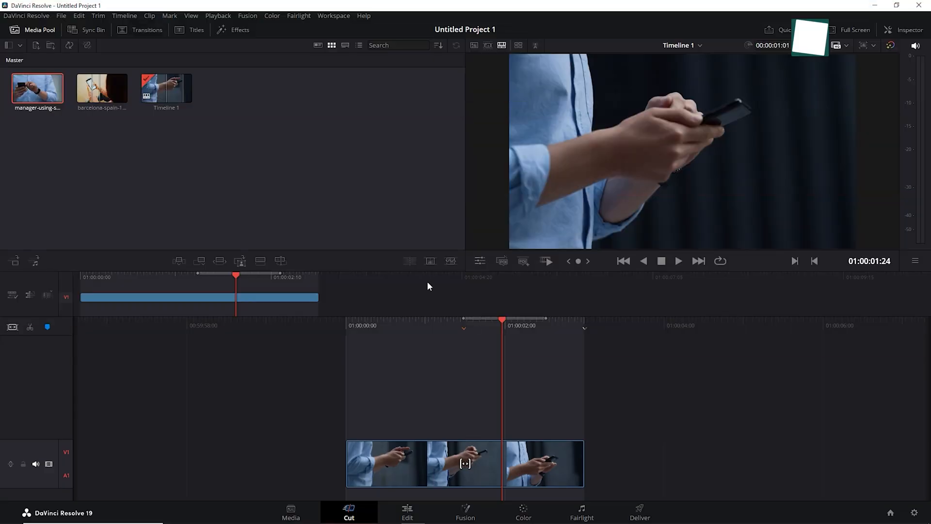
# Preview Middle Lower Third and Dark Box Text titles, then add Fade On above the phone clip
pyautogui.click(197, 30)
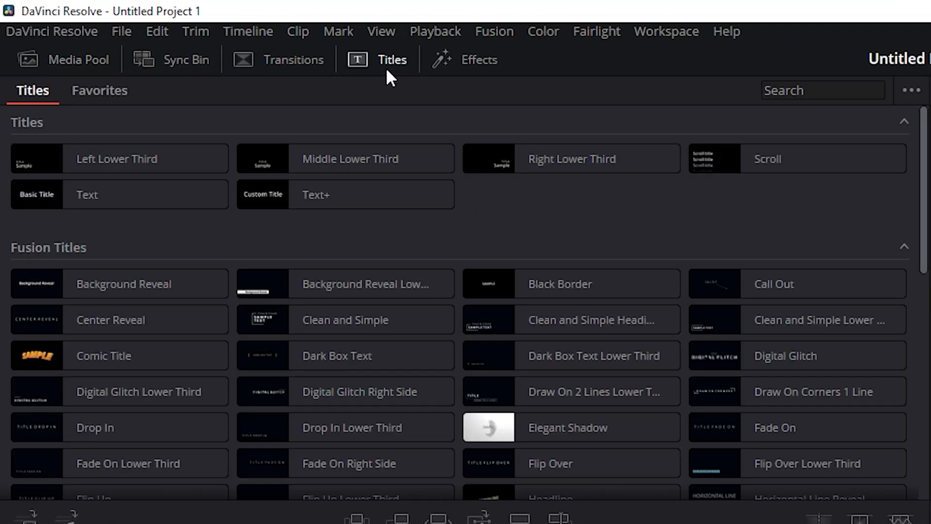
pyautogui.click(350, 158)
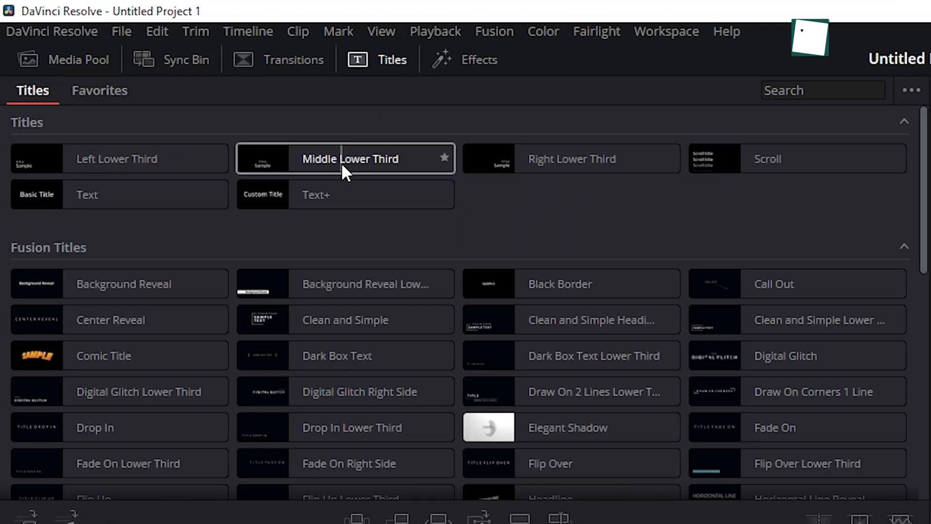
pyautogui.moveTo(358, 283)
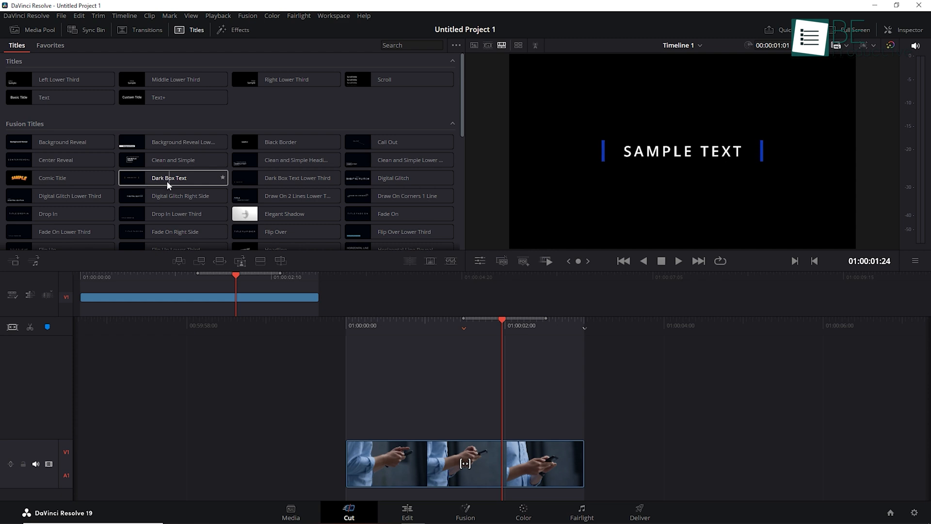
pyautogui.click(52, 178)
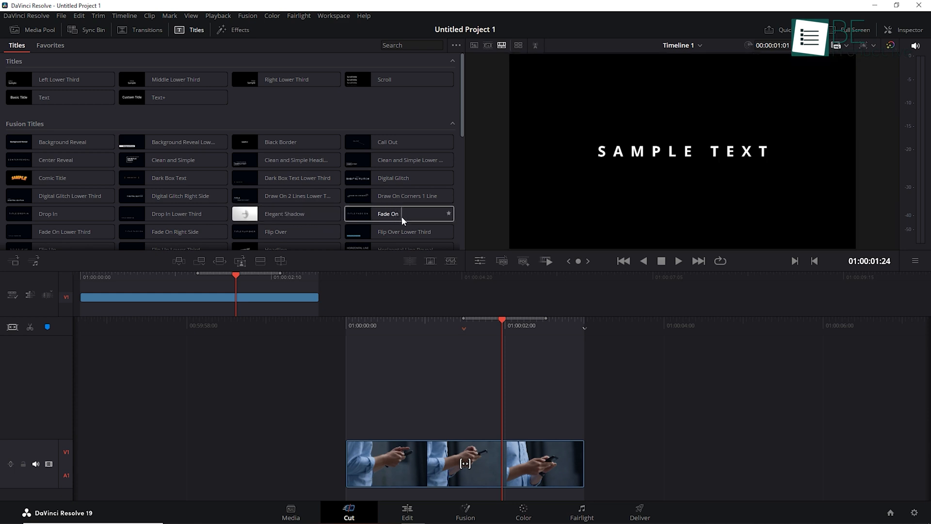
pyautogui.doubleClick(387, 214)
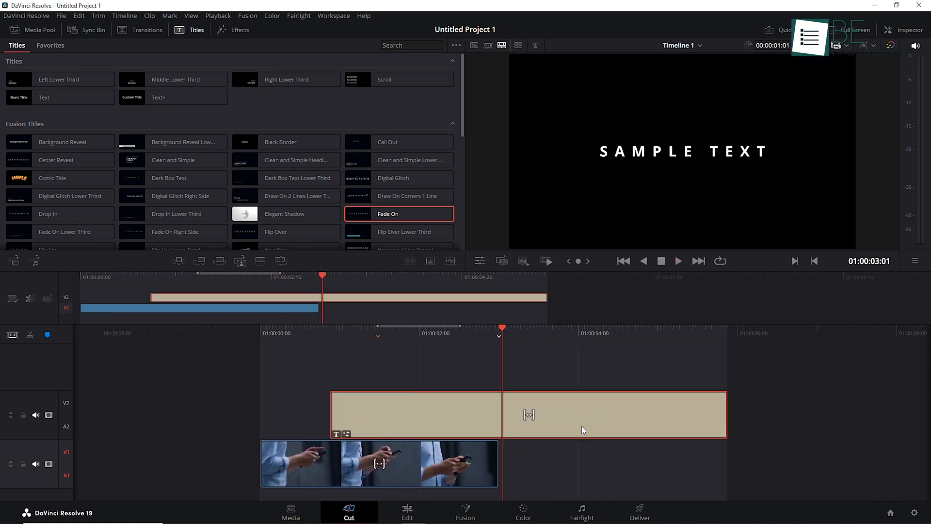
# Make the Fade On title read 'Be Productive' with reduced line spacing, then switch to the Edit page
pyautogui.click(905, 30)
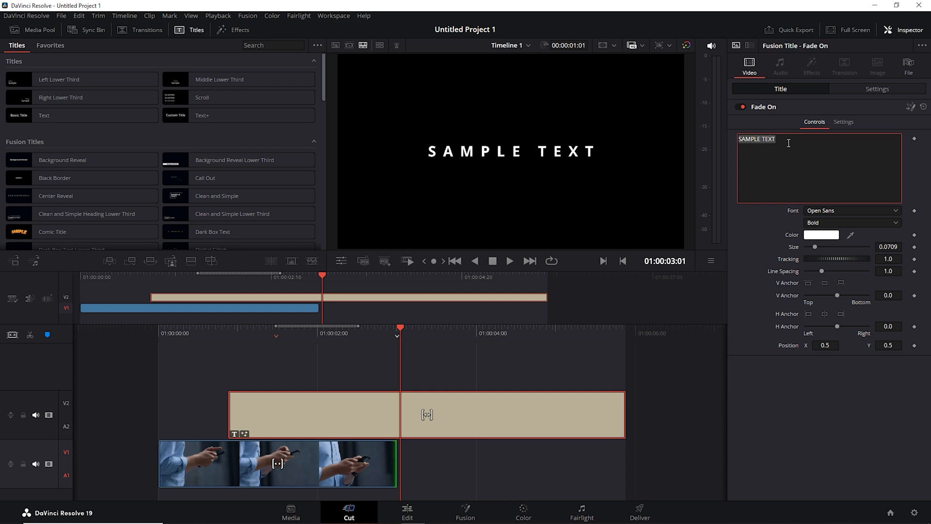
pyautogui.write('Be Prod')
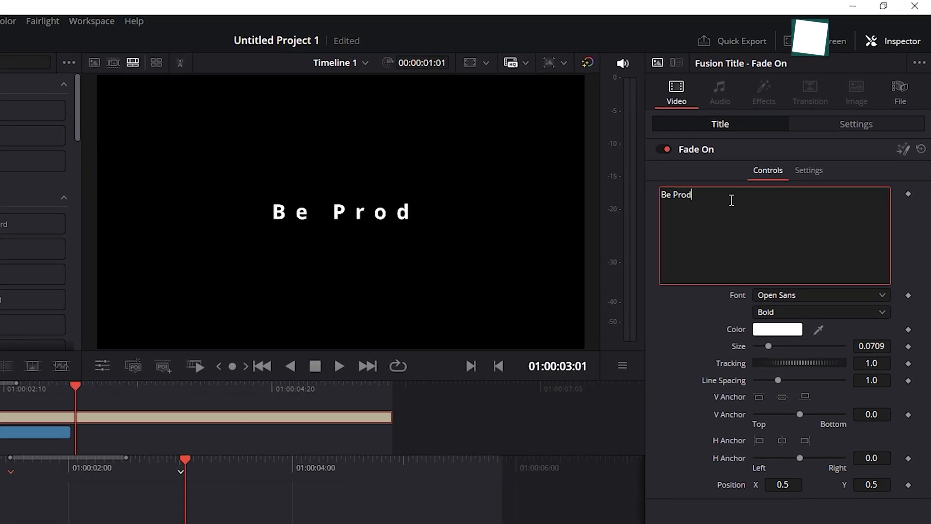
pyautogui.write('uctive')
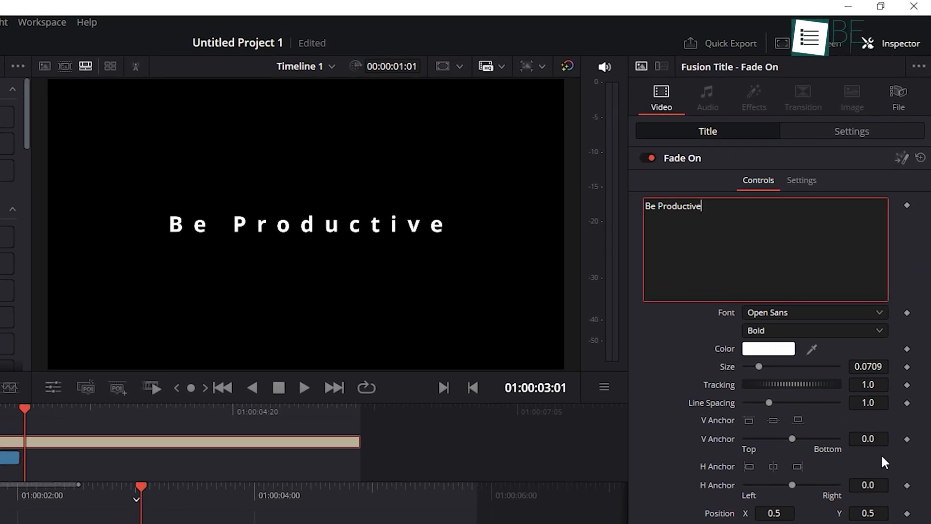
pyautogui.moveTo(770, 401); pyautogui.dragTo(758, 402)
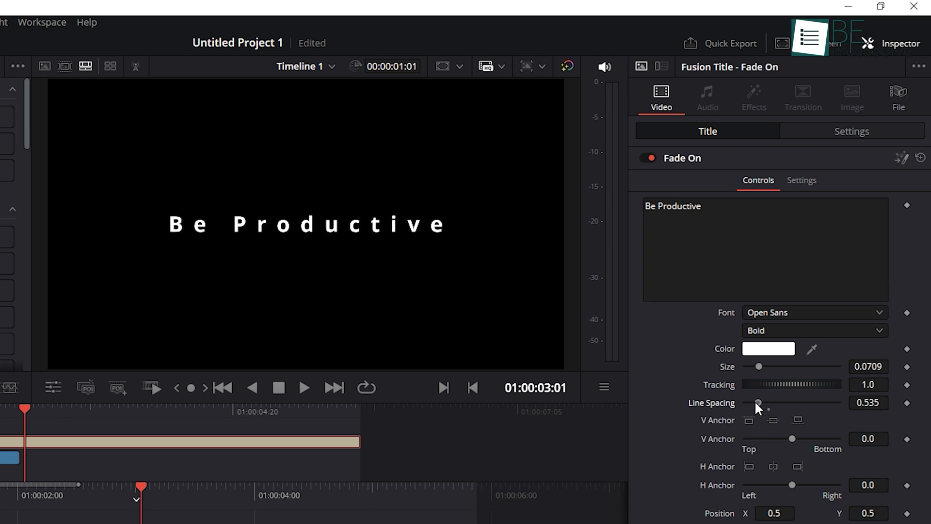
pyautogui.moveTo(767, 404); pyautogui.dragTo(753, 404)
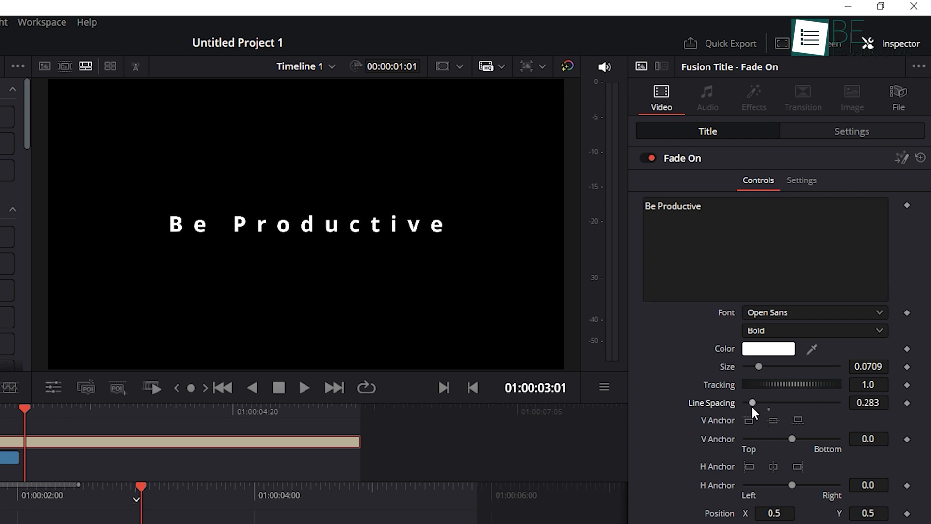
pyautogui.click(331, 509)
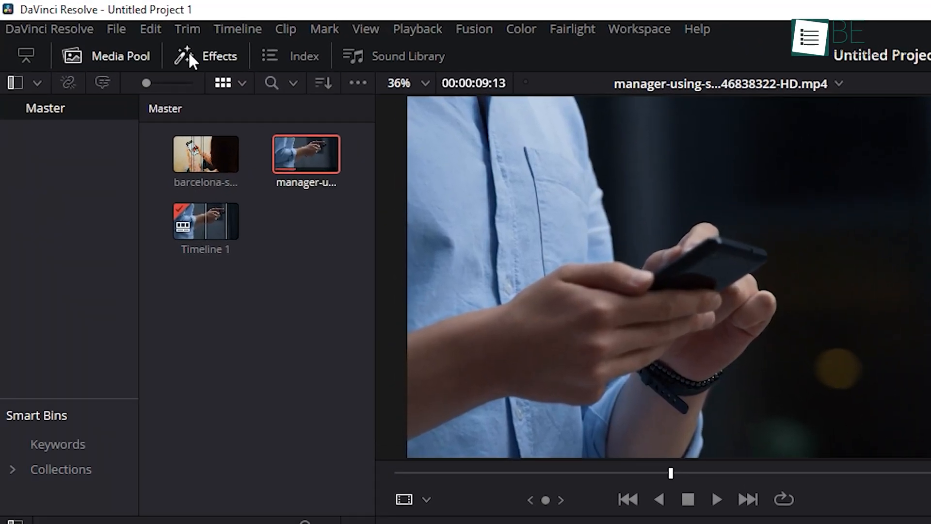
# Add an Additive Dissolve at the phone clip's start and soften its transition curve to 0.706
pyautogui.click(780, 502)
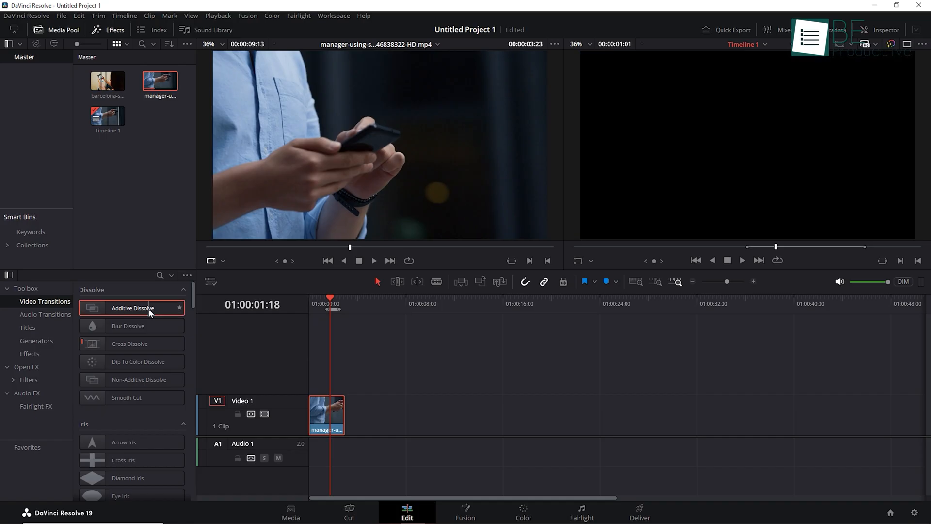
pyautogui.moveTo(132, 307); pyautogui.dragTo(330, 410)
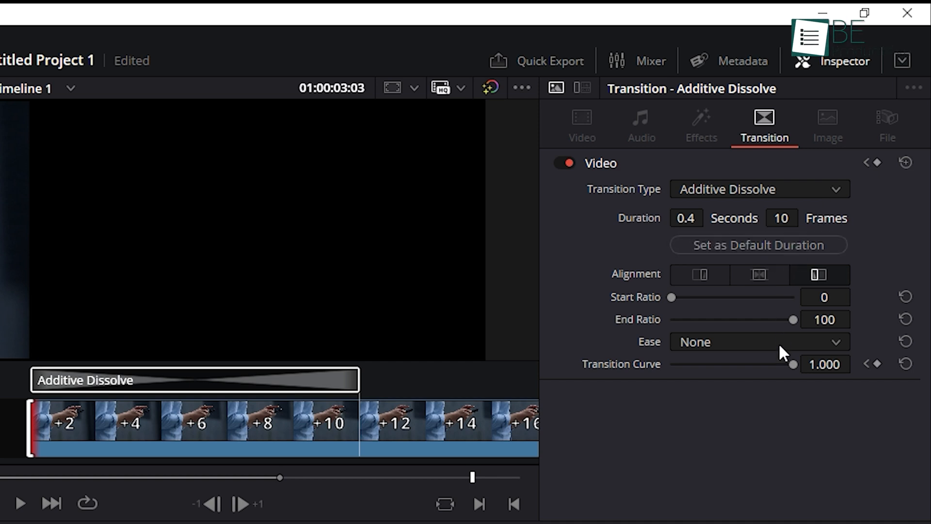
pyautogui.moveTo(671, 296); pyautogui.dragTo(700, 297)
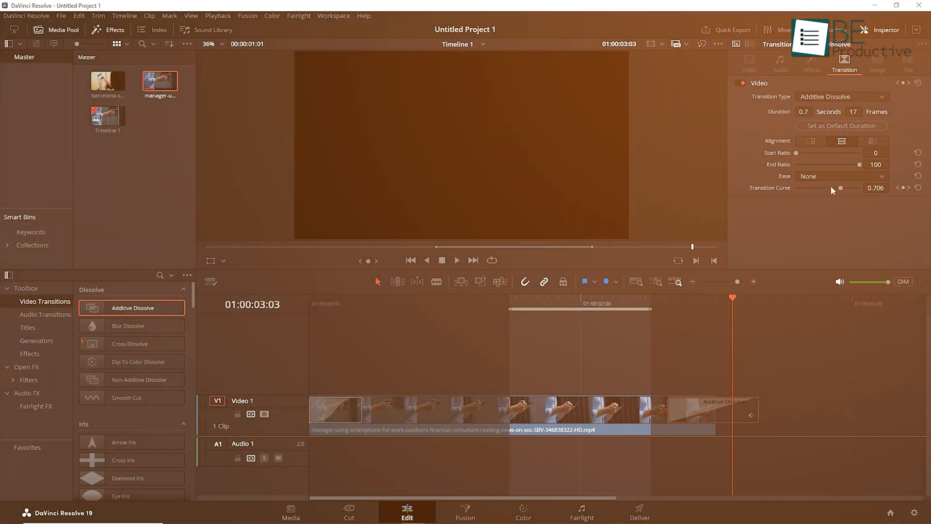
pyautogui.click(841, 176)
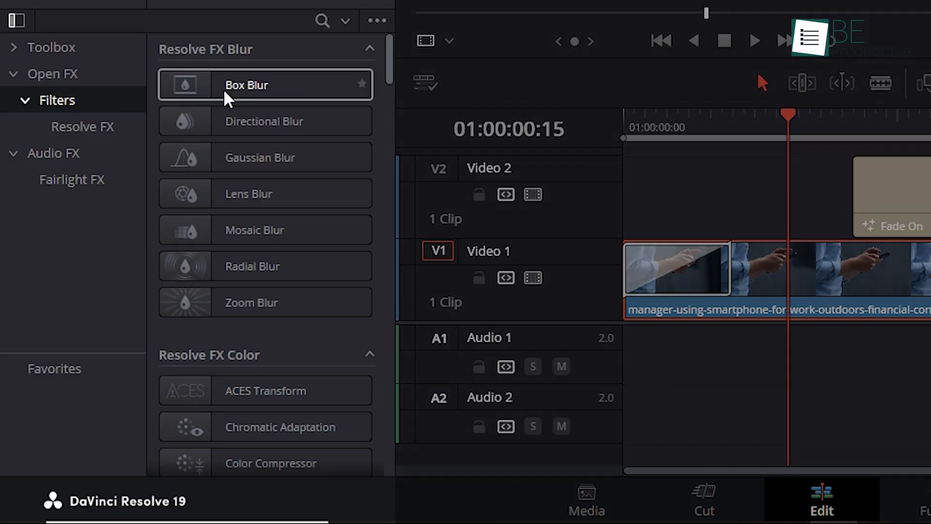
# Apply the Resolve FX Dent warp to the phone clip, inspect Dent Type, and preview it
pyautogui.scroll(-3)
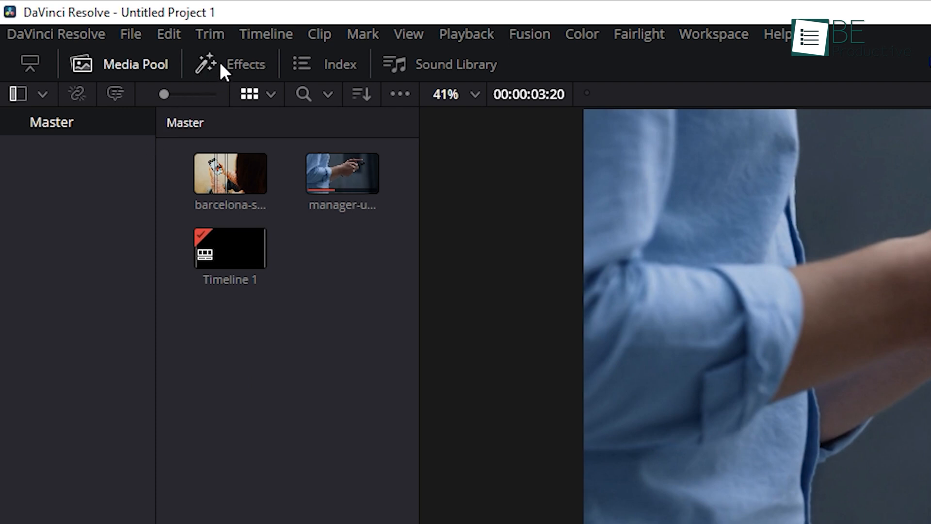
pyautogui.click(234, 64)
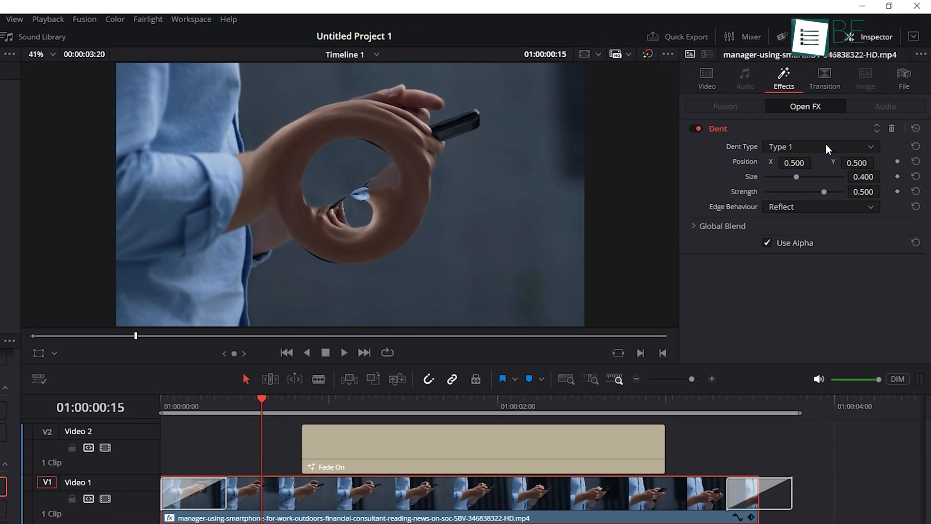
pyautogui.click(820, 146)
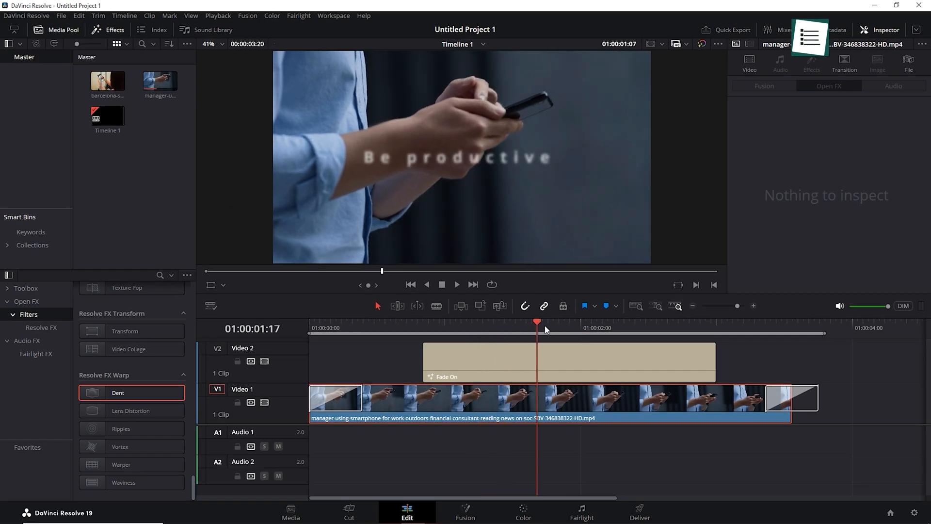
pyautogui.click(423, 321)
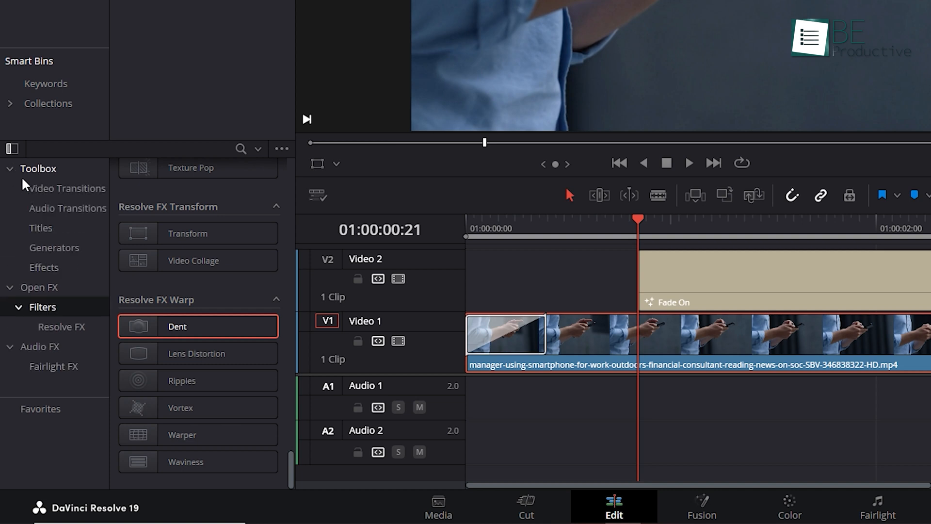
# Place an Adjustment Clip on Video 3 over the title and phone clip, then check the Music folder from the Cut page
pyautogui.click(44, 267)
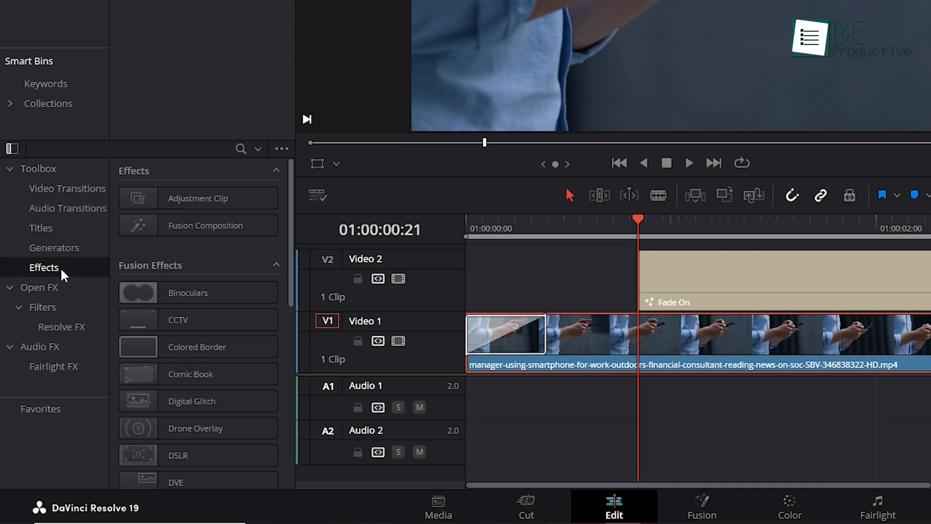
pyautogui.moveTo(198, 198); pyautogui.dragTo(520, 402)
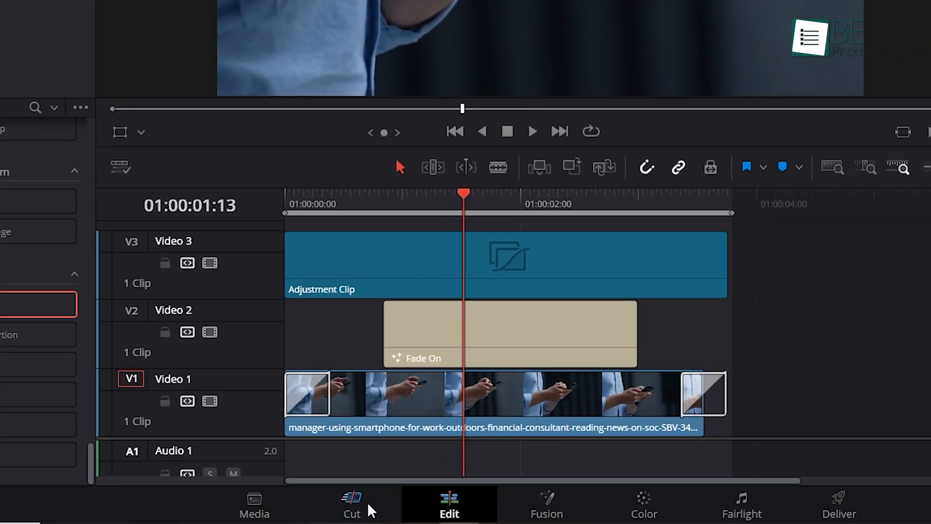
pyautogui.click(351, 504)
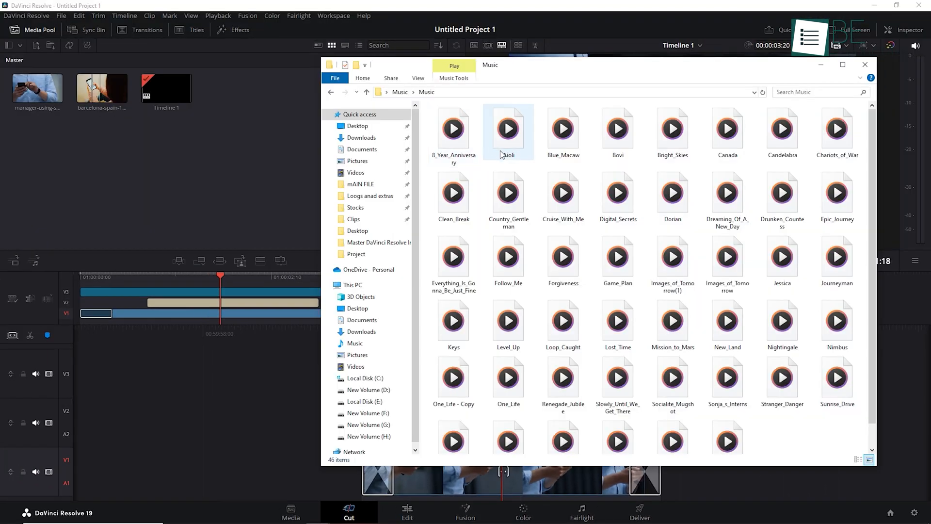
pyautogui.click(507, 192)
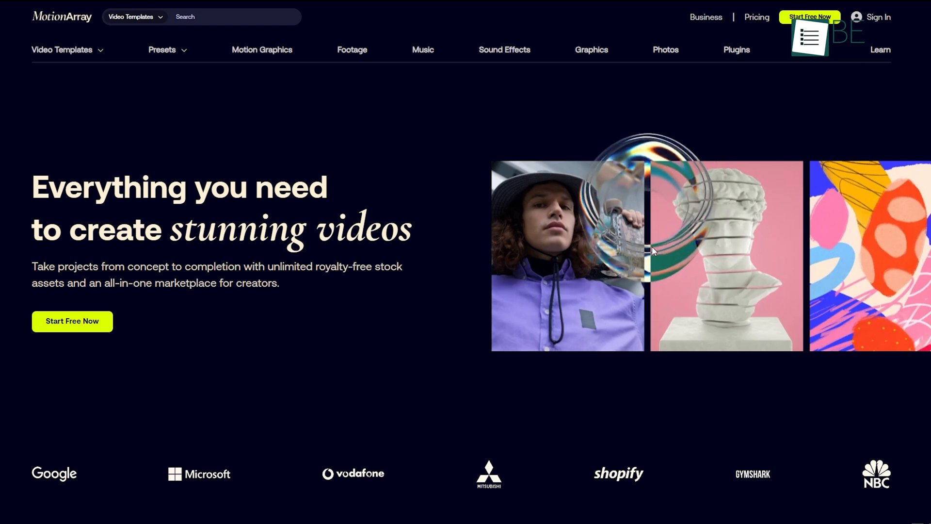
# Browse Motion Array's royalty-free music catalog and return to the local Music folder
pyautogui.click(423, 49)
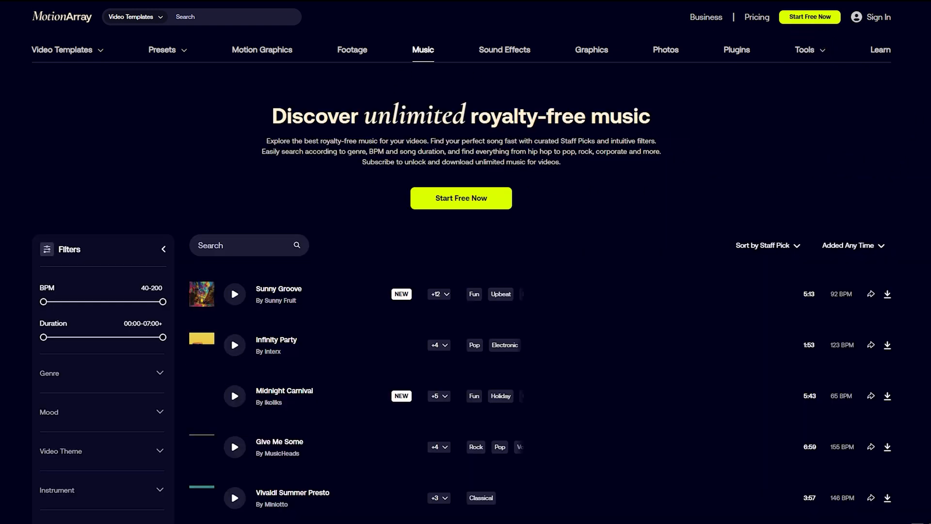
pyautogui.scroll(-3)
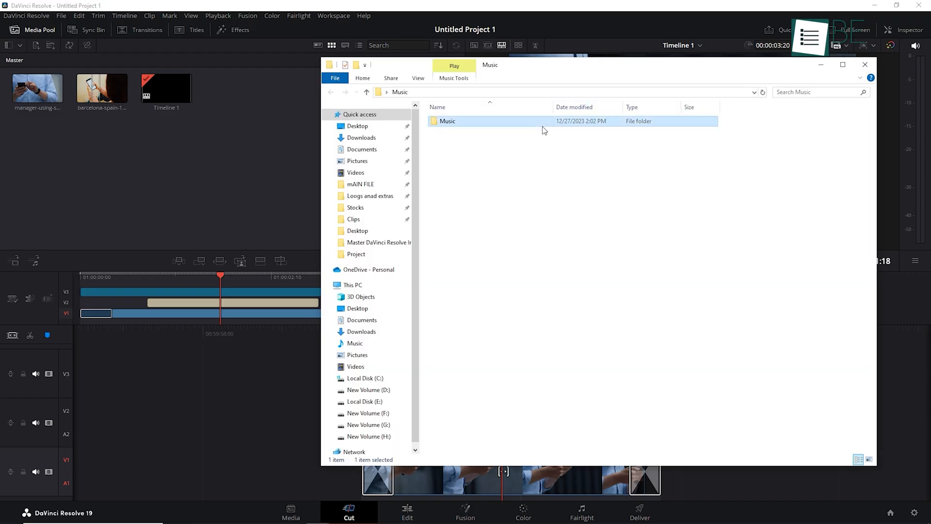
# Open the Music folder to drag Country_Gentleman.mp3 onto Audio 1 of Timeline 1
pyautogui.doubleClick(448, 121)
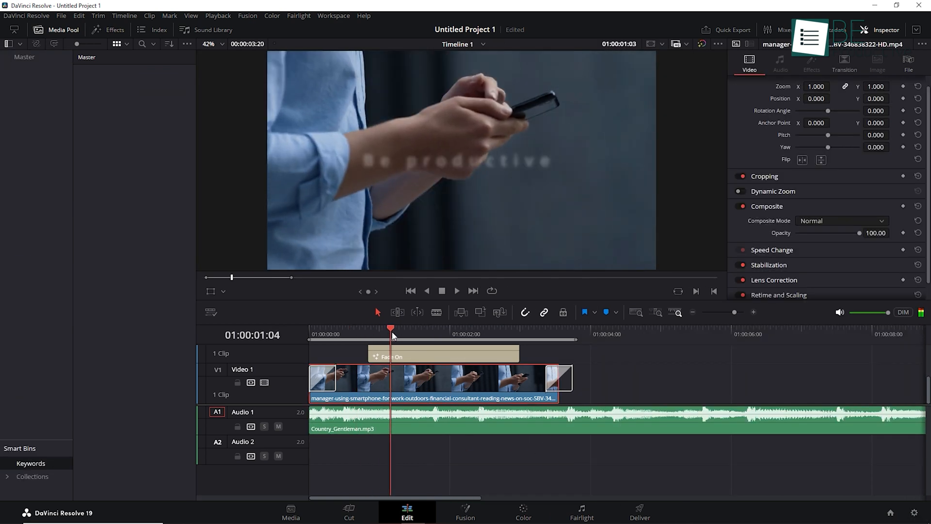
# Set Country_Gentleman.mp3 to -10.69 volume and +7 semitones pitch in the Inspector, then go to the Cut page
pyautogui.click(416, 422)
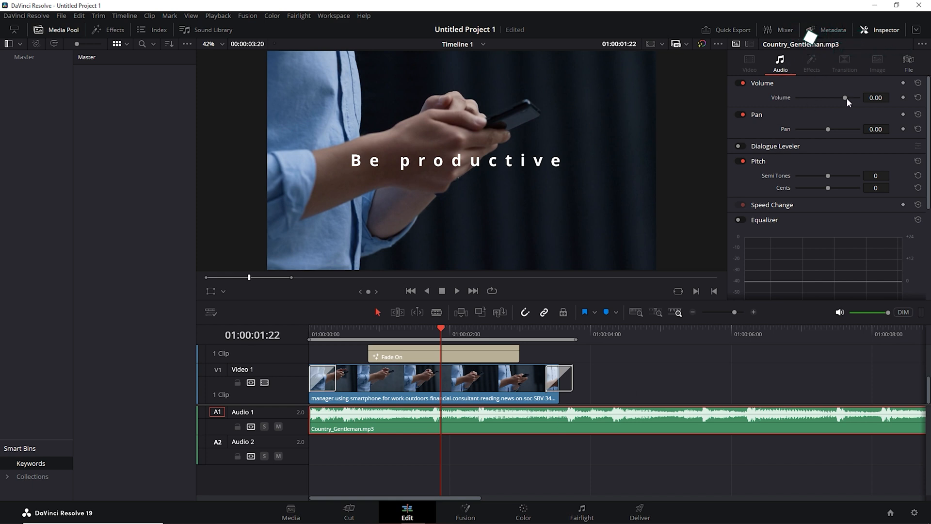
pyautogui.click(580, 512)
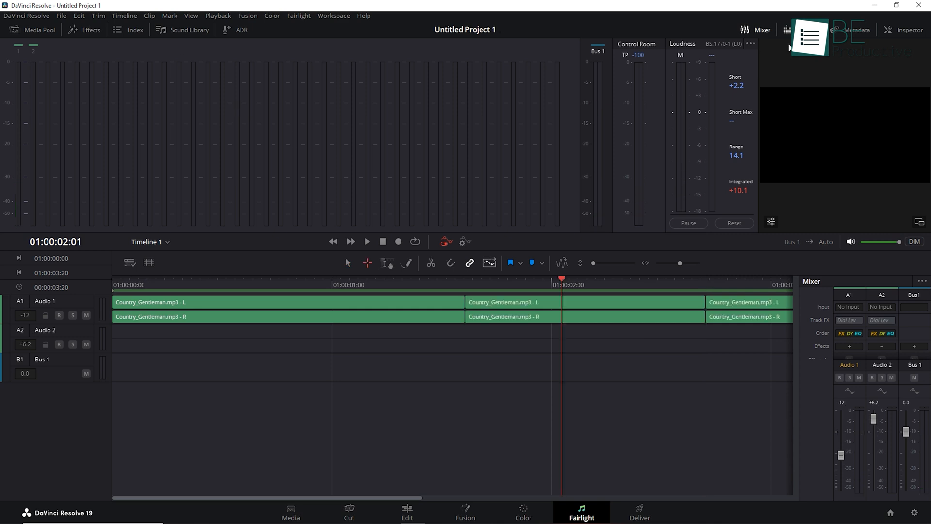
pyautogui.click(787, 30)
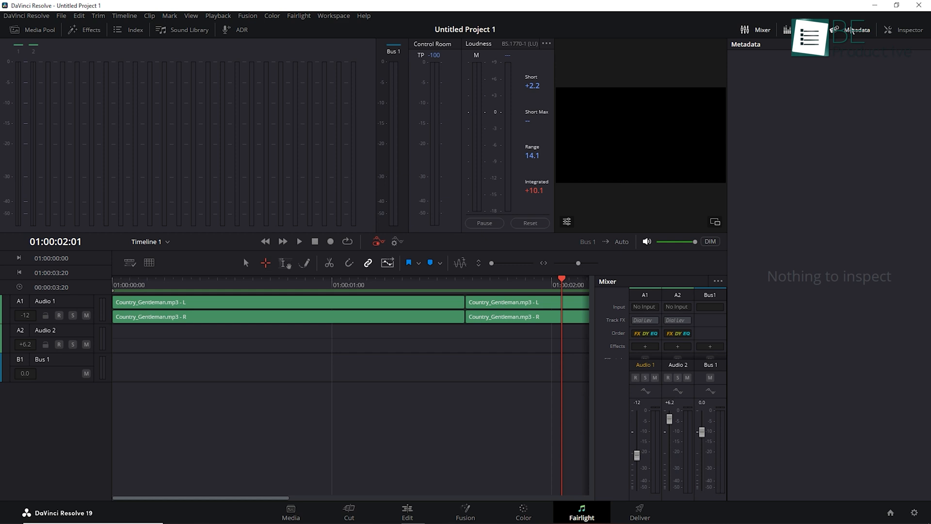
pyautogui.click(349, 512)
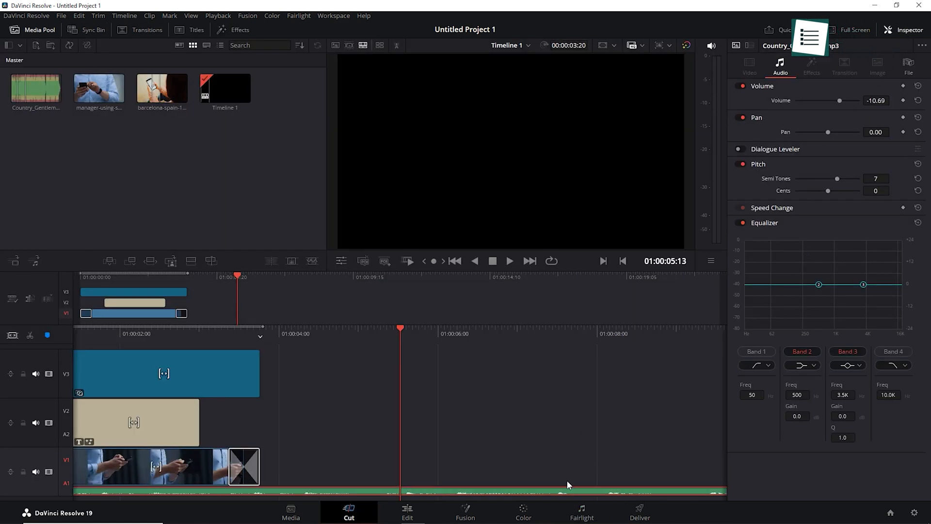
# Trim the end of the Country_Gentleman music on Audio 1 to match the end of the video clip
pyautogui.click(407, 512)
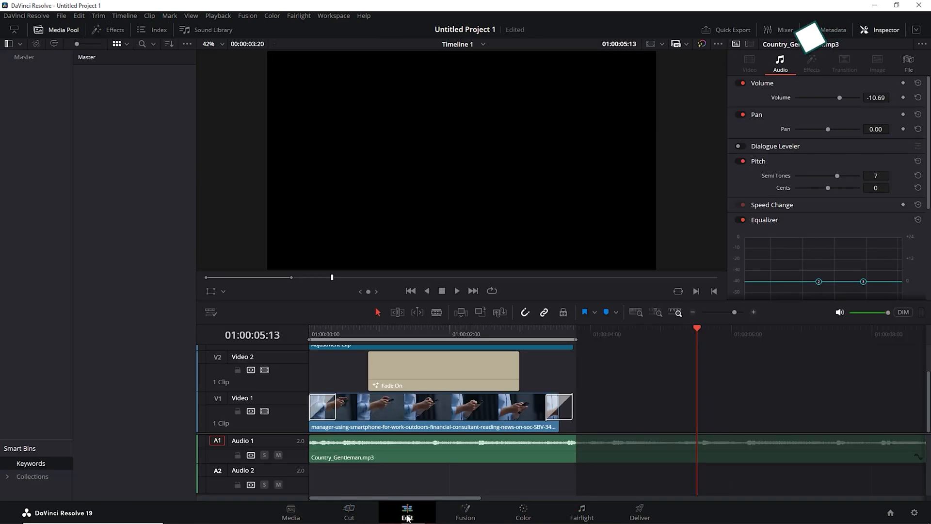
pyautogui.click(348, 511)
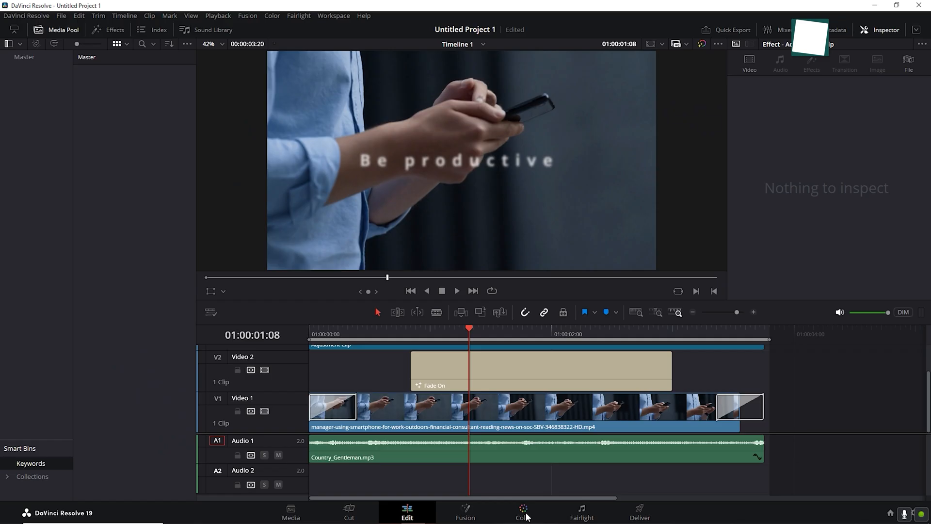
# Grade clip 01 on the Color page at a title frame with Gain raised to 1.11, then return to the Edit page
pyautogui.click(523, 513)
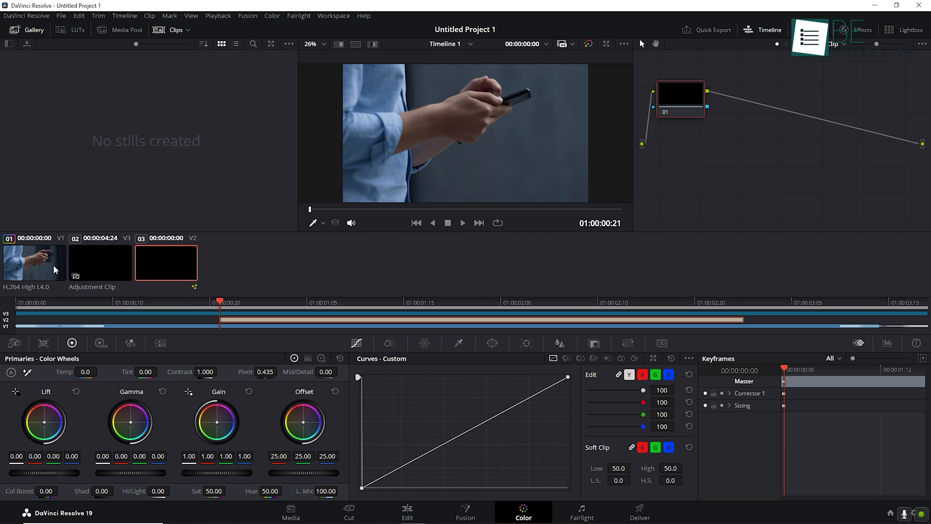
pyautogui.click(424, 303)
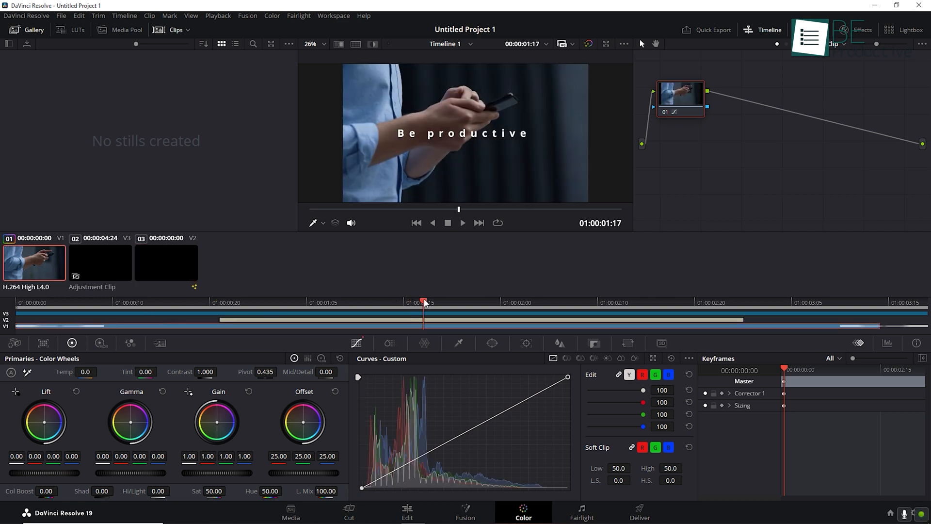
pyautogui.moveTo(424, 303); pyautogui.dragTo(365, 303)
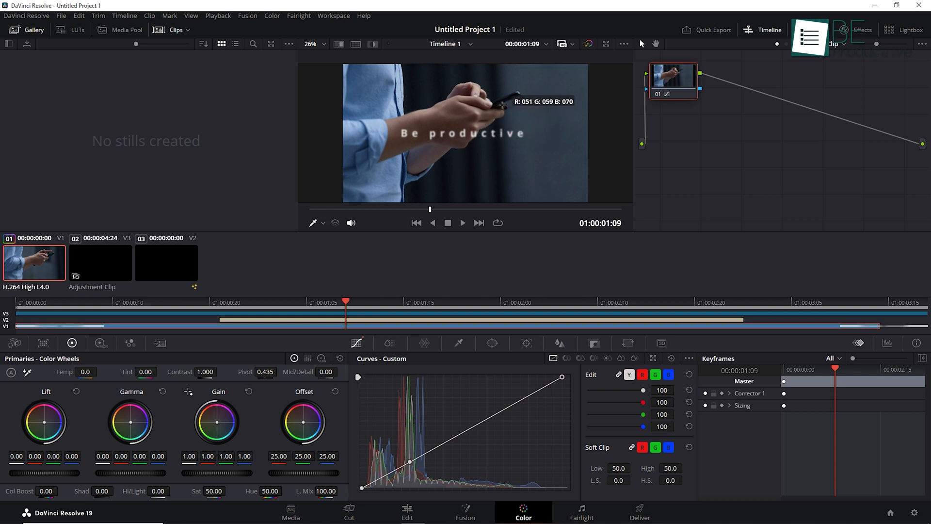
pyautogui.moveTo(506, 98)
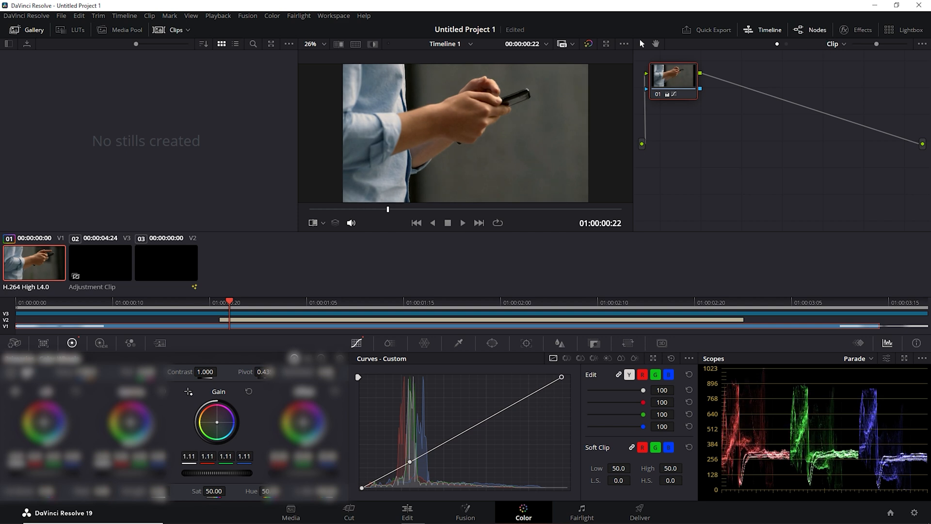
pyautogui.click(406, 512)
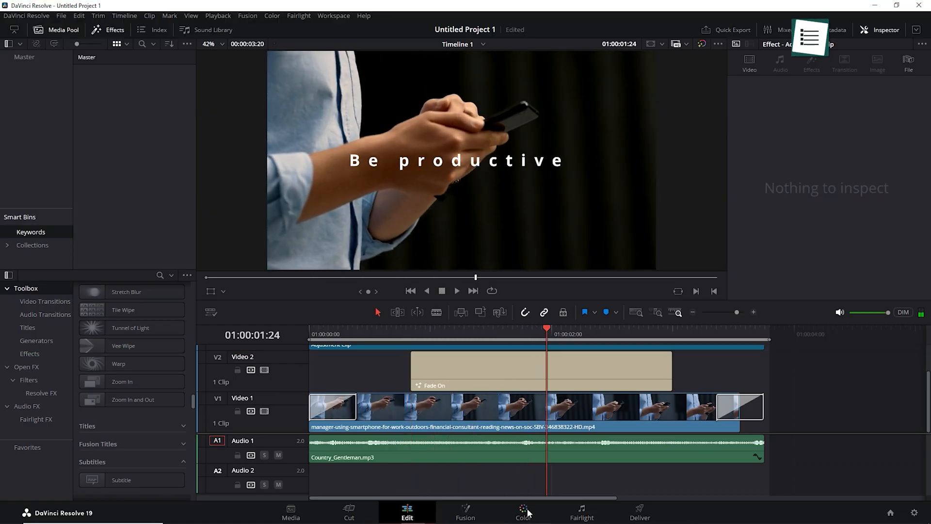
# Open the Deliver page with QuickTime H.264 1080p render settings and an empty render queue
pyautogui.click(522, 512)
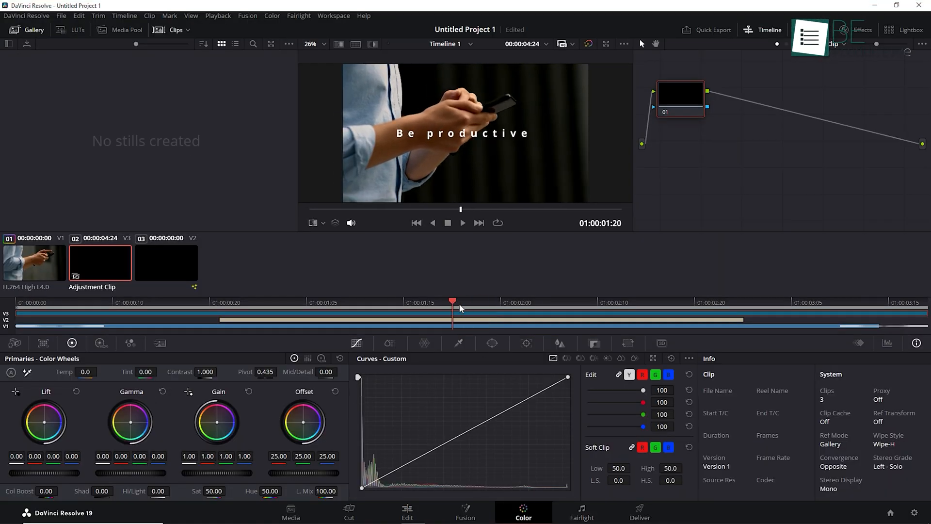
pyautogui.click(890, 342)
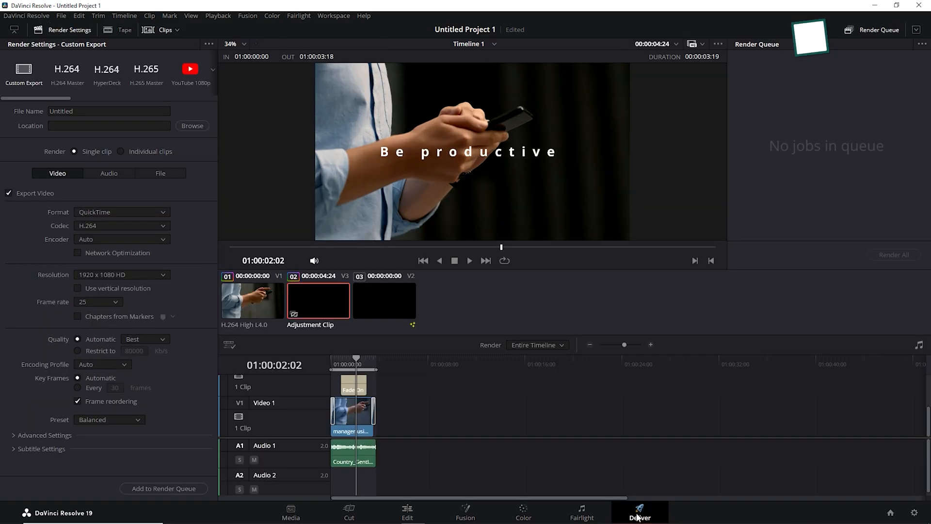
# Name the export 'Be Productive', choose MP4 H.264 1080p, and review the Advanced Settings
pyautogui.click(122, 212)
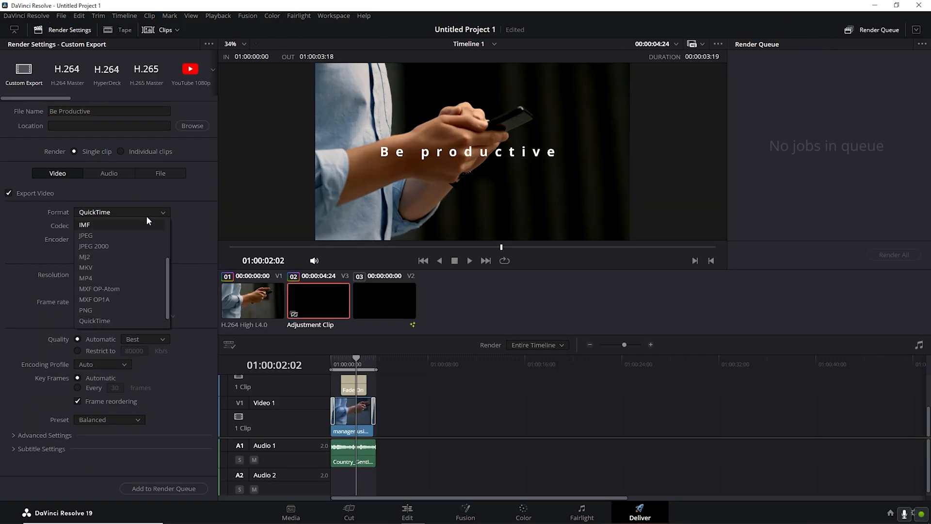
pyautogui.click(85, 278)
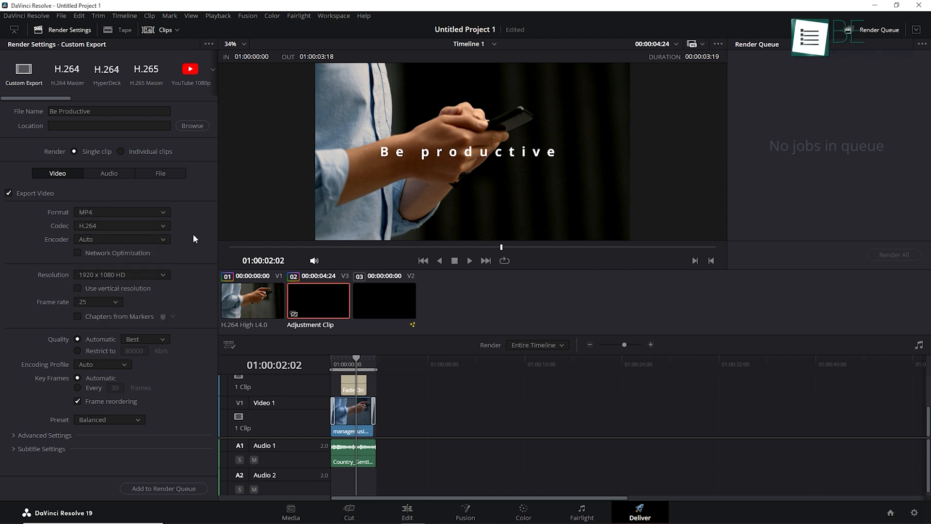
pyautogui.click(122, 275)
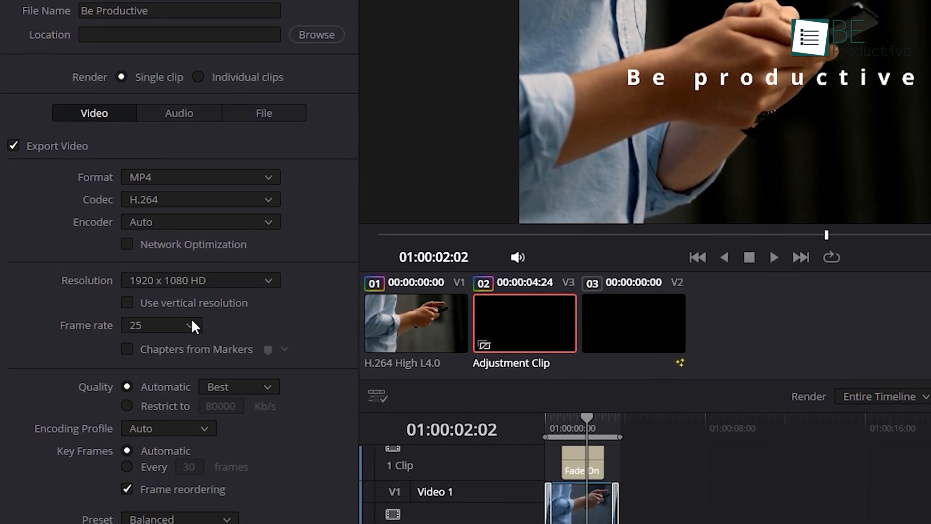
pyautogui.scroll(-3)
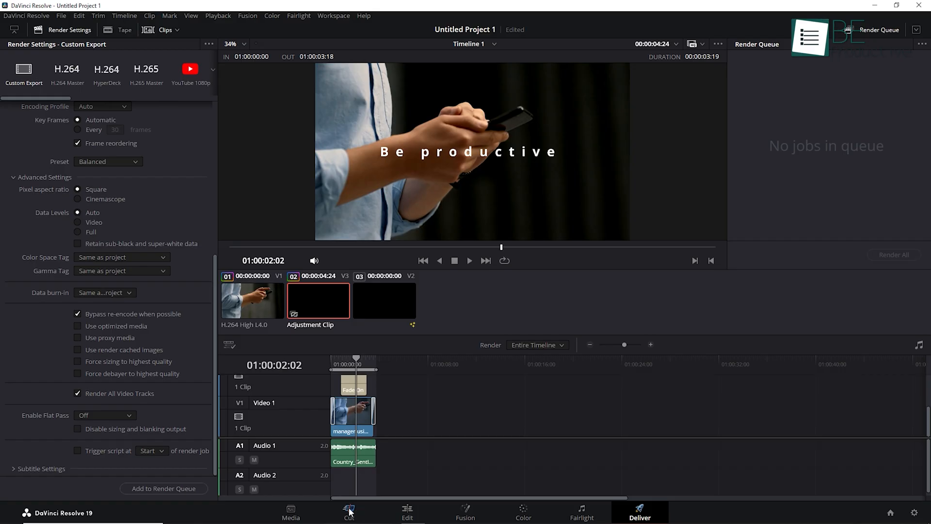
# Start a Quick Export in H.264 from the Cut page with the Desktop as the save location
pyautogui.click(348, 512)
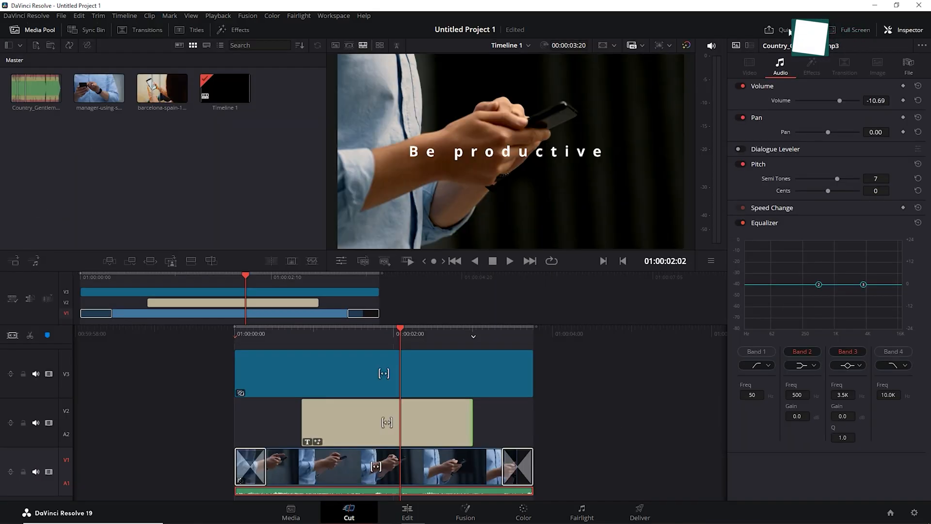
pyautogui.click(795, 30)
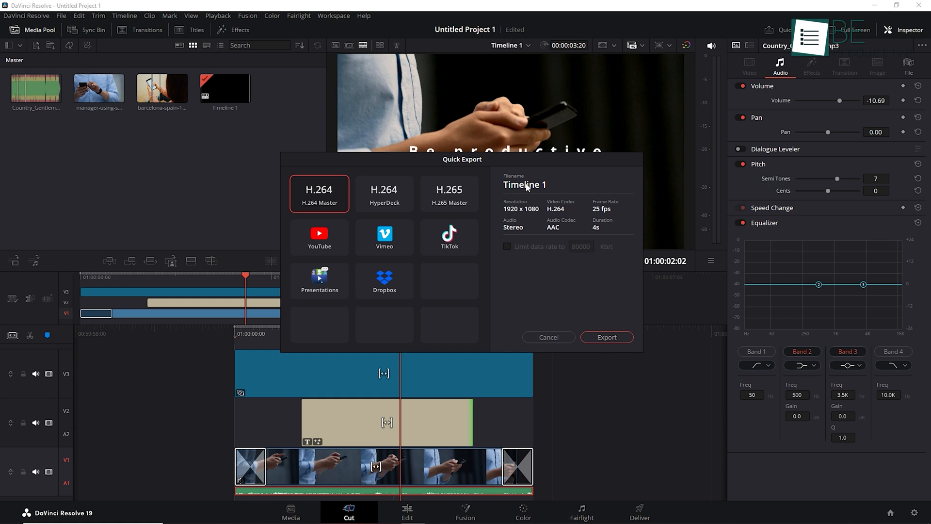
pyautogui.click(605, 336)
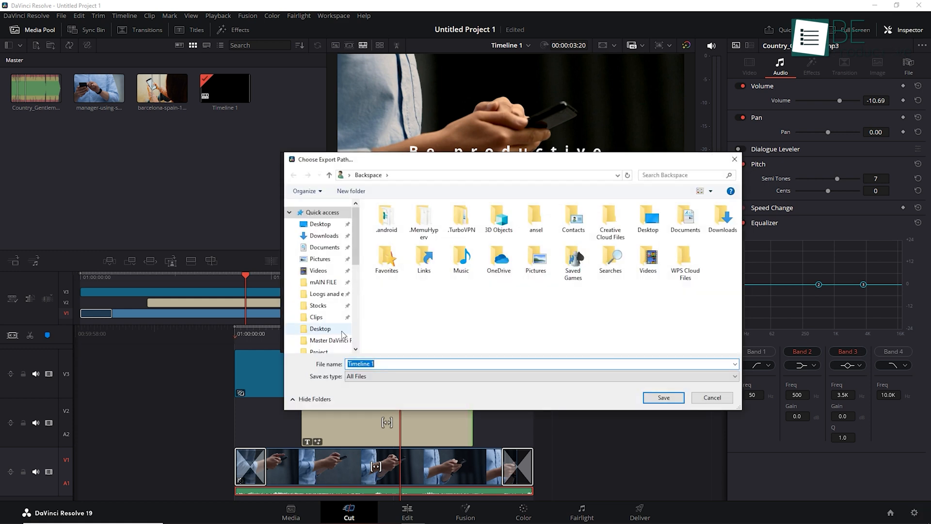
pyautogui.click(663, 398)
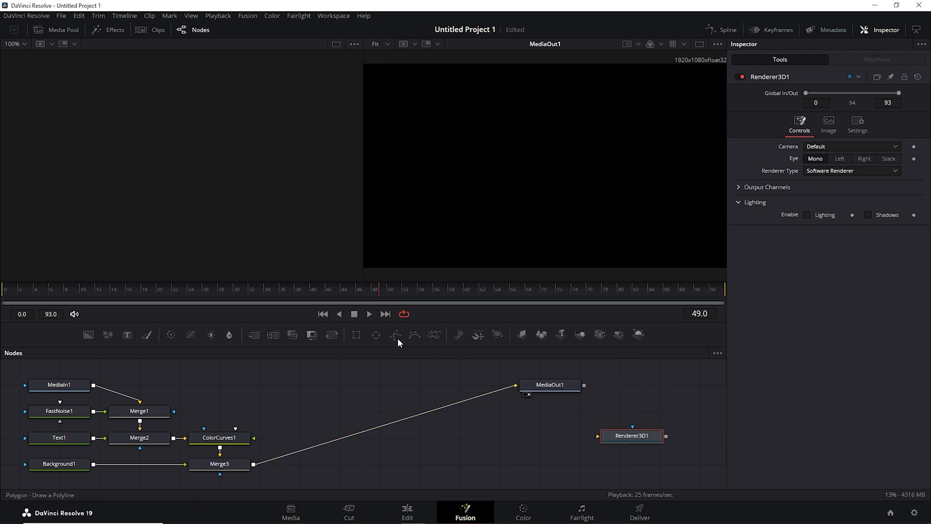
# Show the Resolve FX filters under Effects > Open FX on the Edit page beside Timeline 1
pyautogui.click(795, 508)
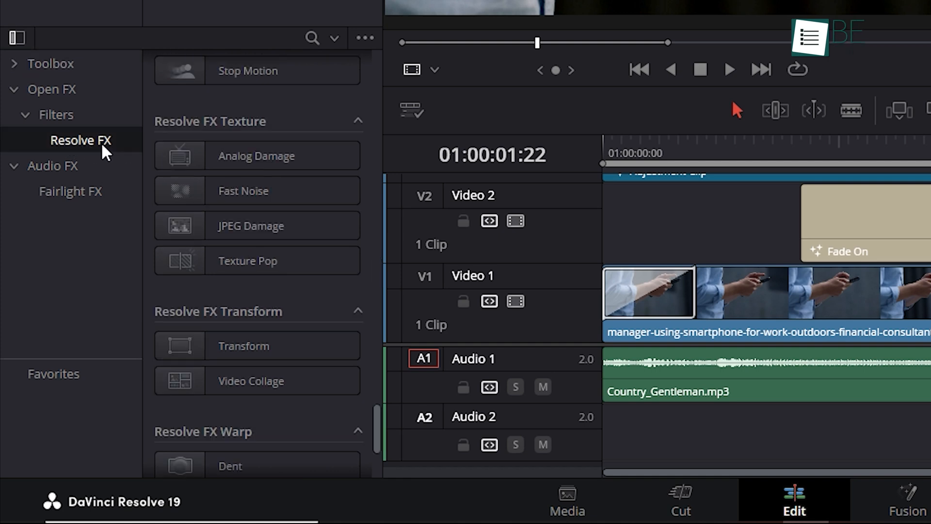
pyautogui.scroll(-3)
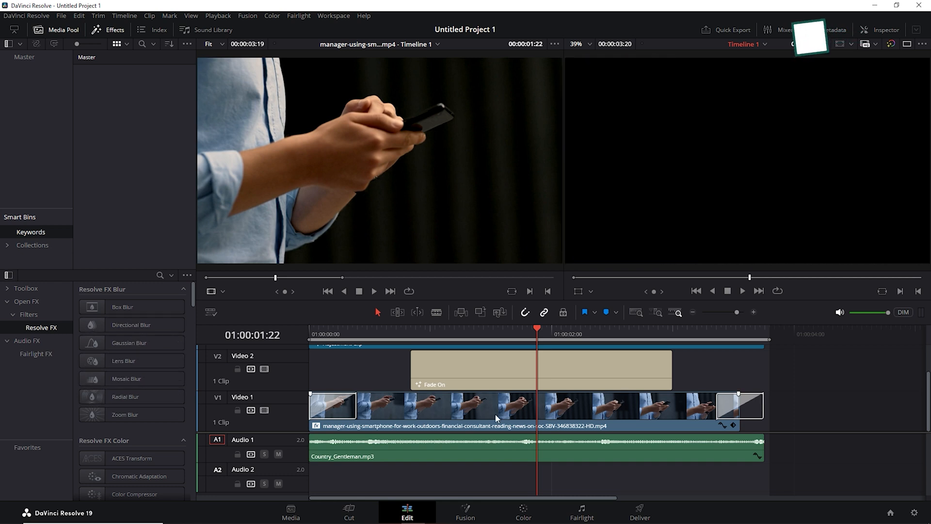
# Check the grade on the Color page, then move to Fairlight with the loudness meters shown
pyautogui.click(522, 512)
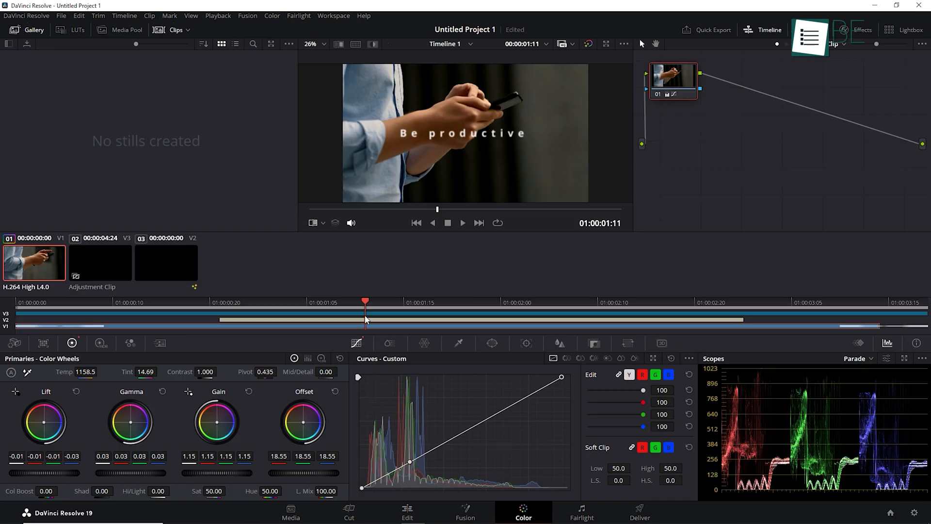
pyautogui.click(424, 303)
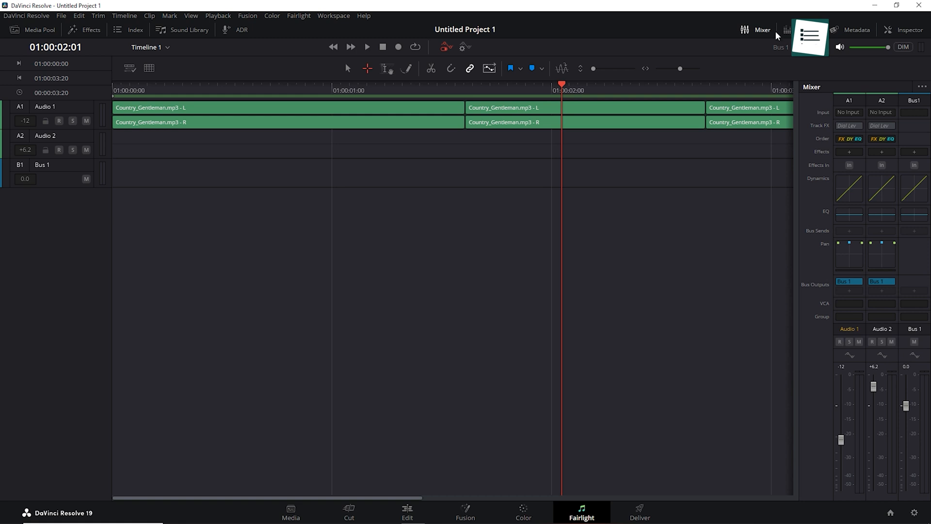
pyautogui.click(801, 30)
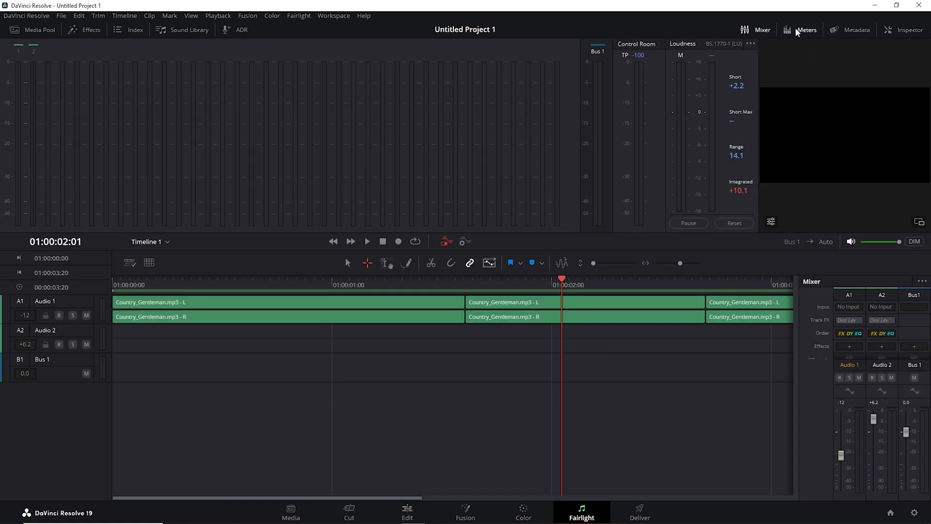